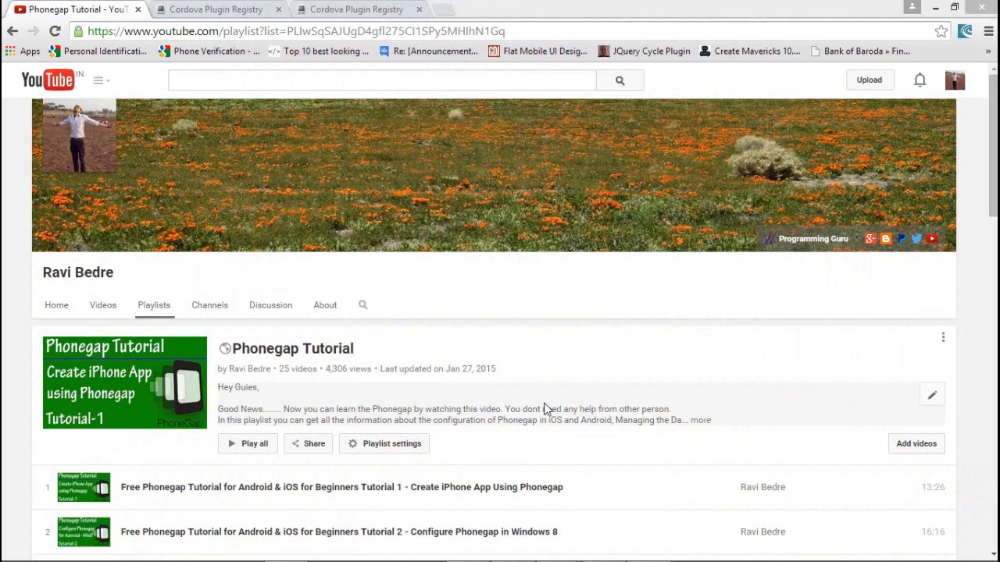
{"action": "mouse_move", "coordinate": [496, 416]}
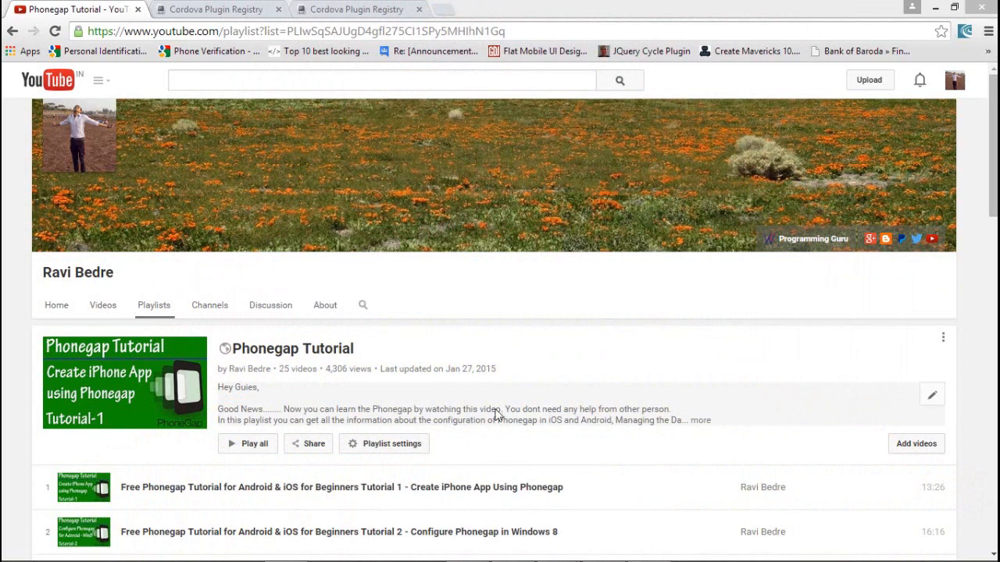
{"action": "mouse_move", "coordinate": [555, 297]}
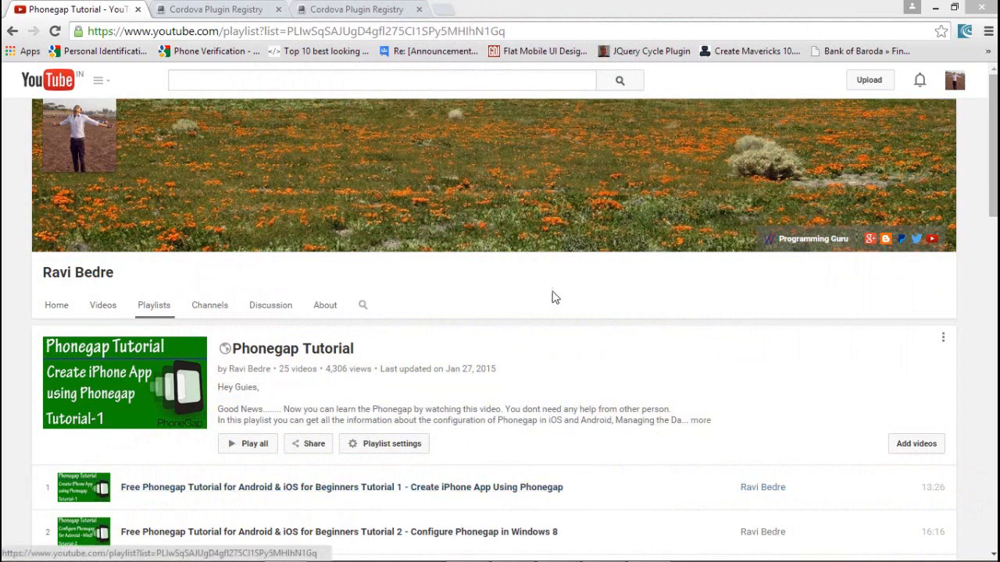
{"action": "mouse_move", "coordinate": [461, 287]}
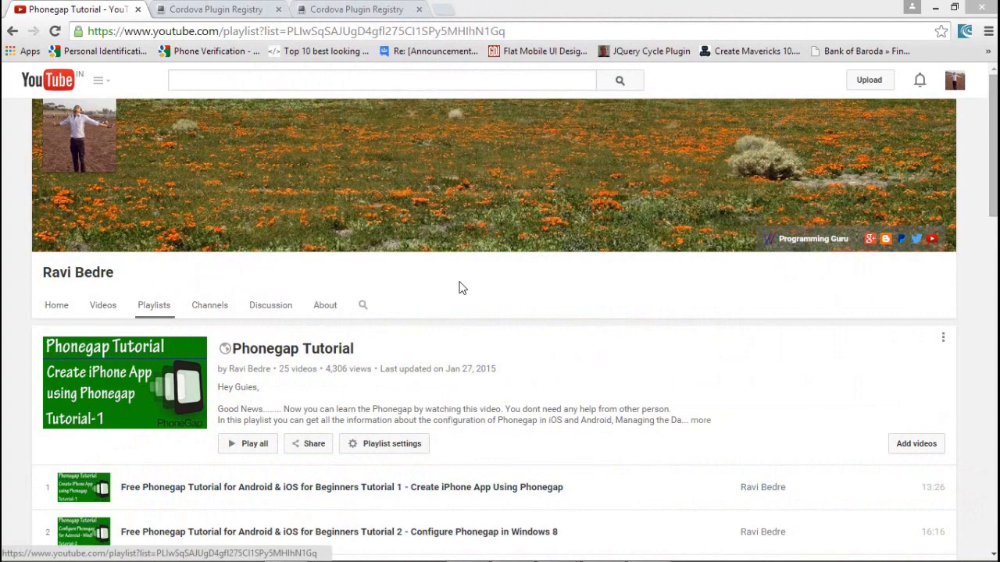
{"action": "mouse_move", "coordinate": [488, 395]}
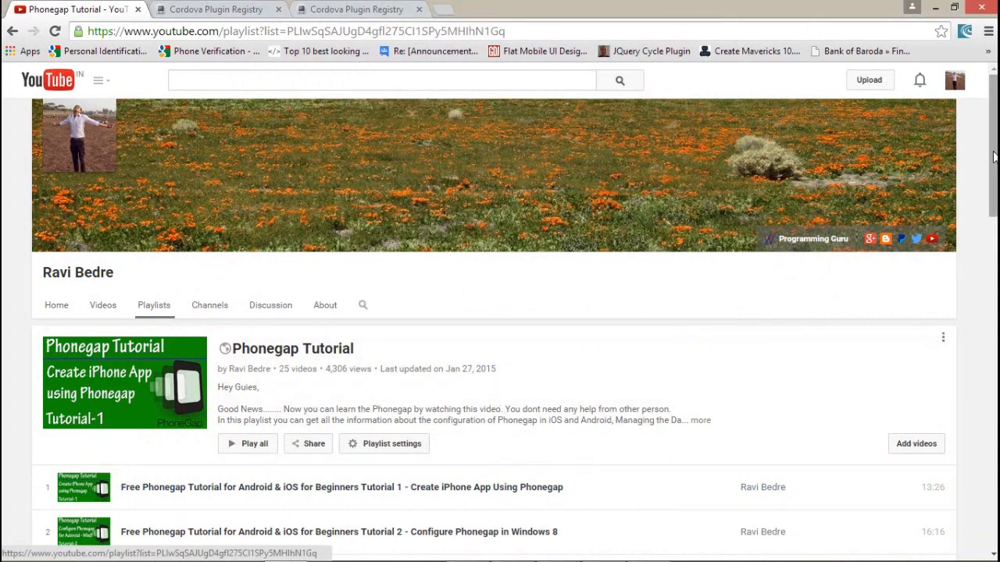
Step: Scroll the plugin list and select the first four pending plugin entries
{"action": "scroll", "scroll_direction": "down", "scroll_amount": 3}
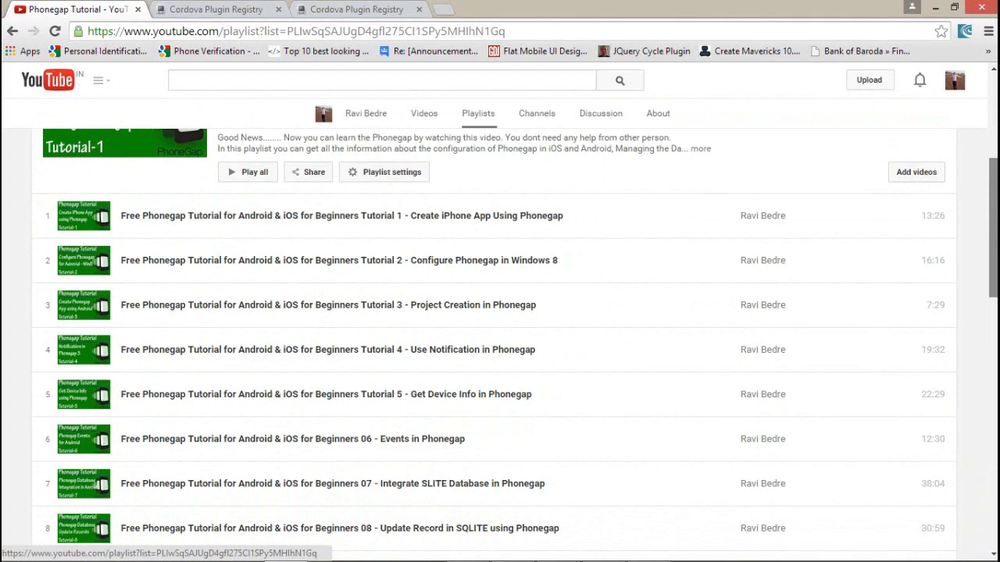
{"action": "scroll", "scroll_direction": "down", "scroll_amount": 3}
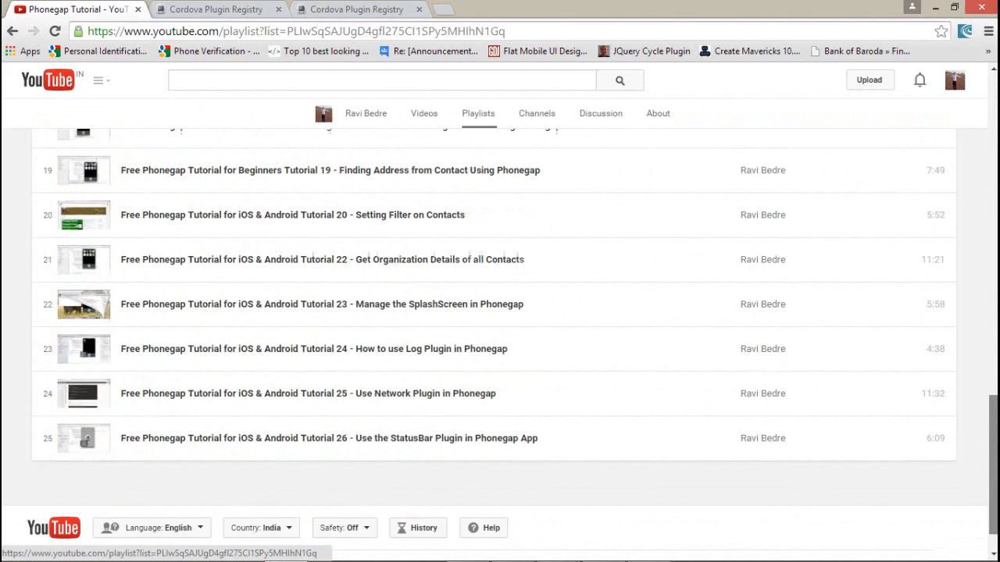
{"action": "scroll", "scroll_direction": "down", "scroll_amount": 3}
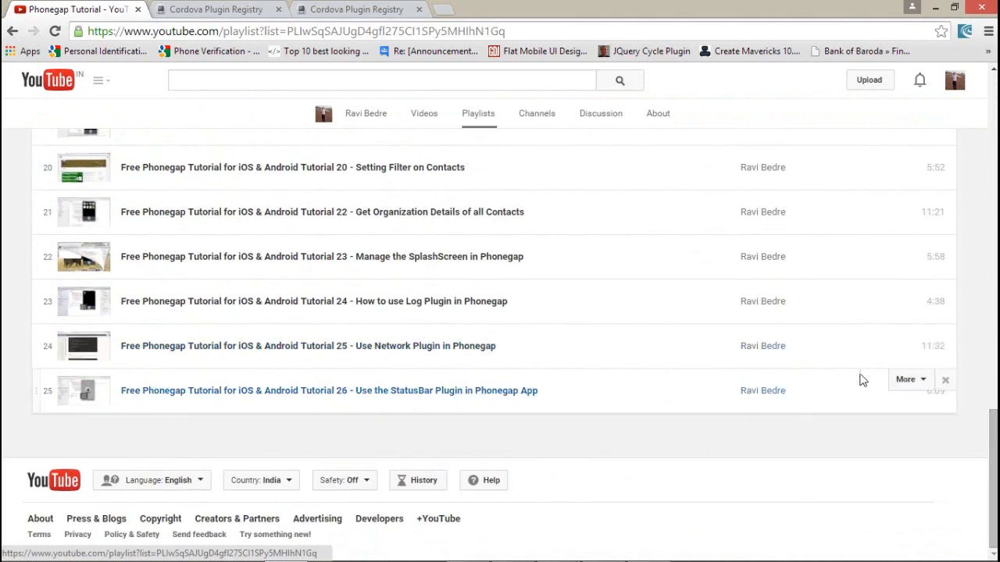
{"action": "mouse_move", "coordinate": [861, 382]}
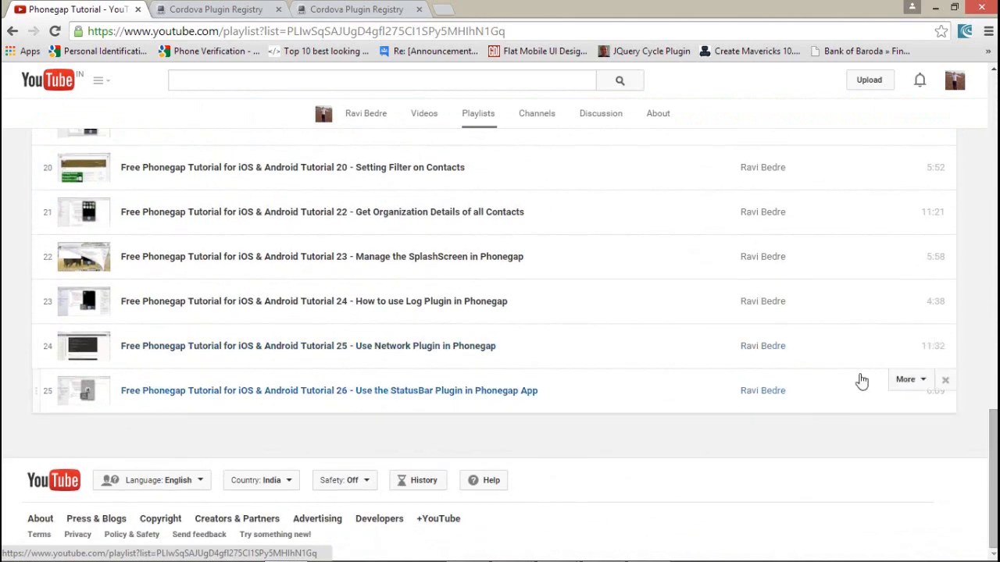
{"action": "scroll", "scroll_direction": "up", "scroll_amount": 3}
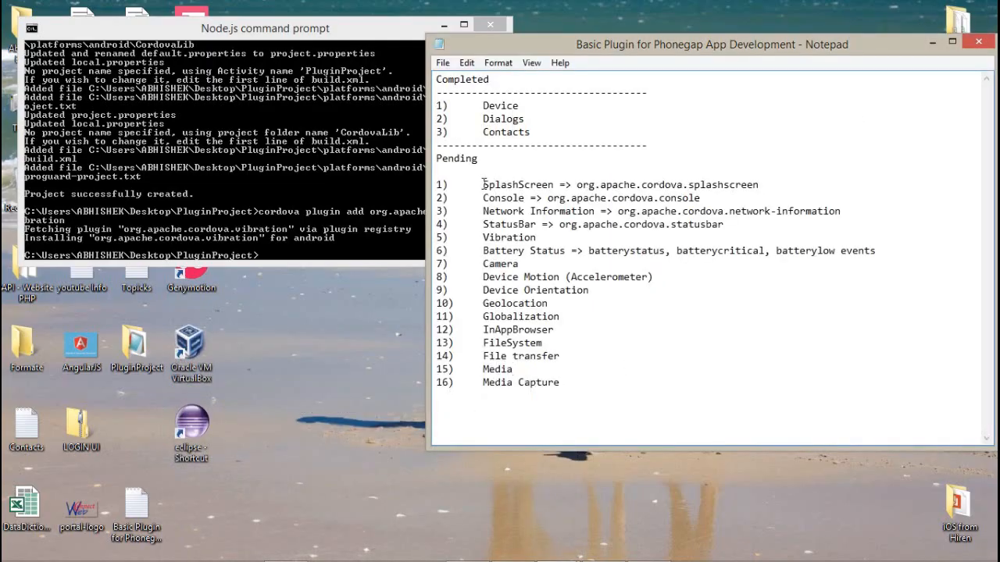
{"action": "left_click_drag", "start_coordinate": [482, 184], "coordinate": [719, 224]}
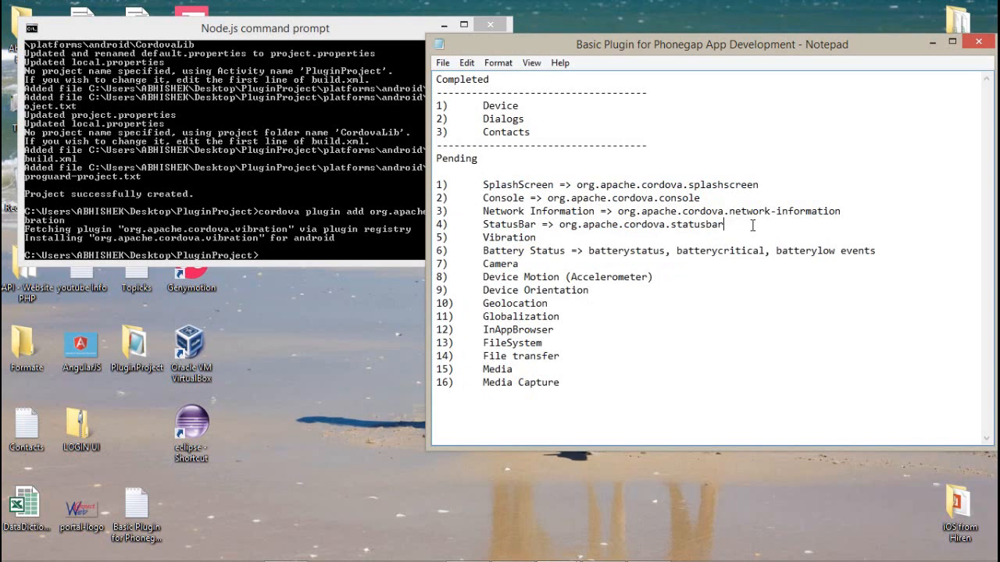
{"action": "left_click_drag", "start_coordinate": [484, 185], "coordinate": [727, 224]}
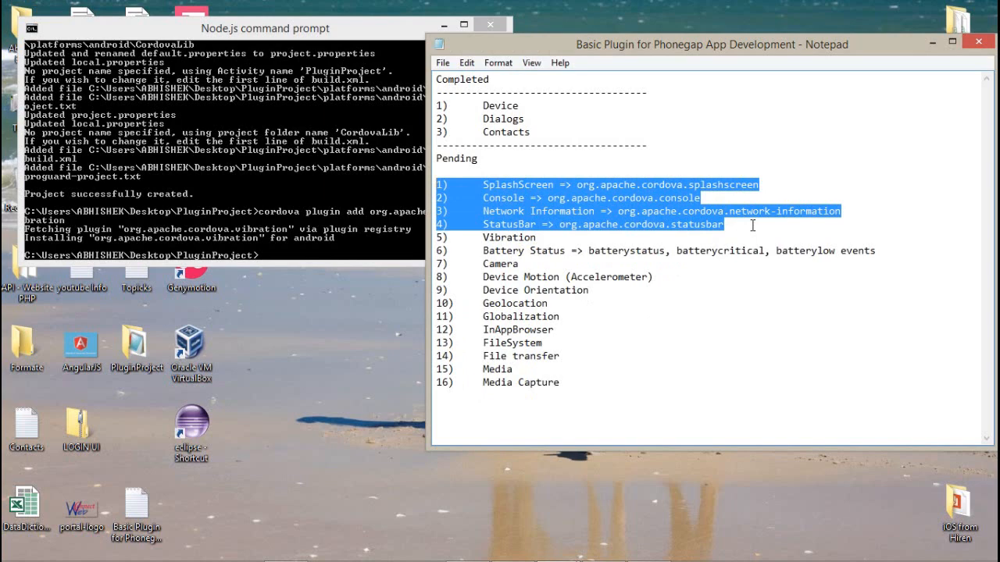
{"action": "mouse_move", "coordinate": [428, 276]}
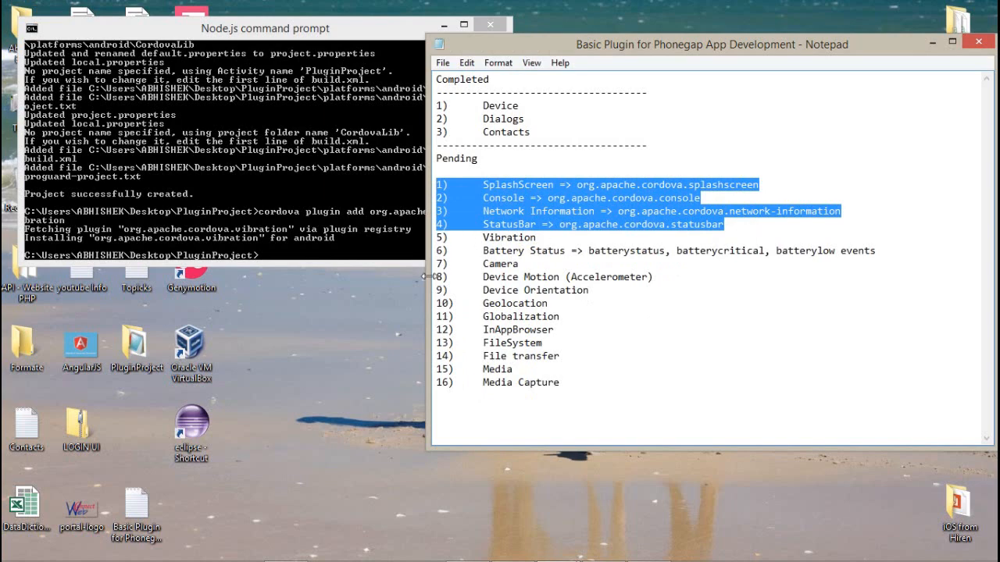
{"action": "mouse_move", "coordinate": [402, 297]}
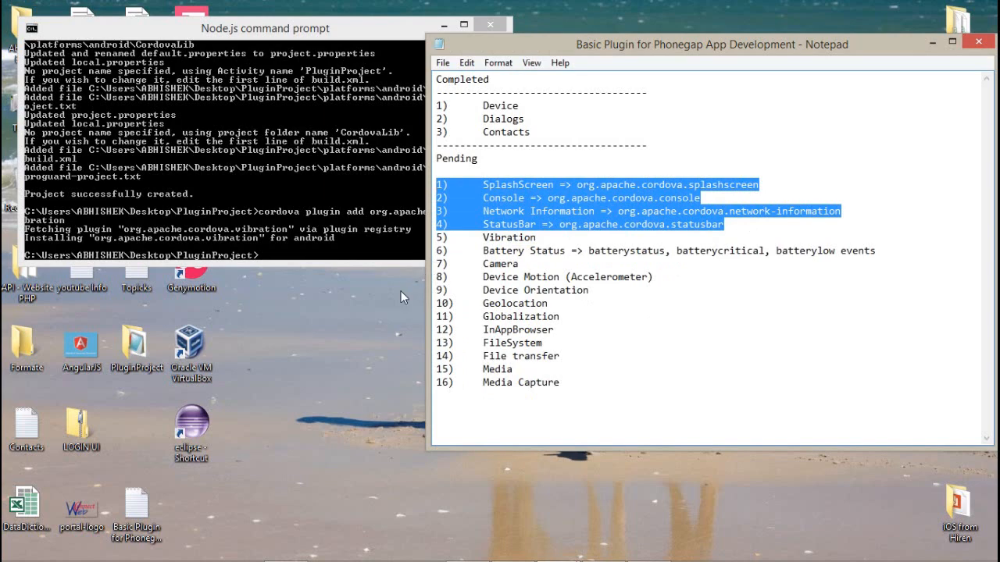
Step: Deselect the plugin entries and show the mirrored phone's home screen in ASUS PC Link
{"action": "left_click", "coordinate": [515, 237]}
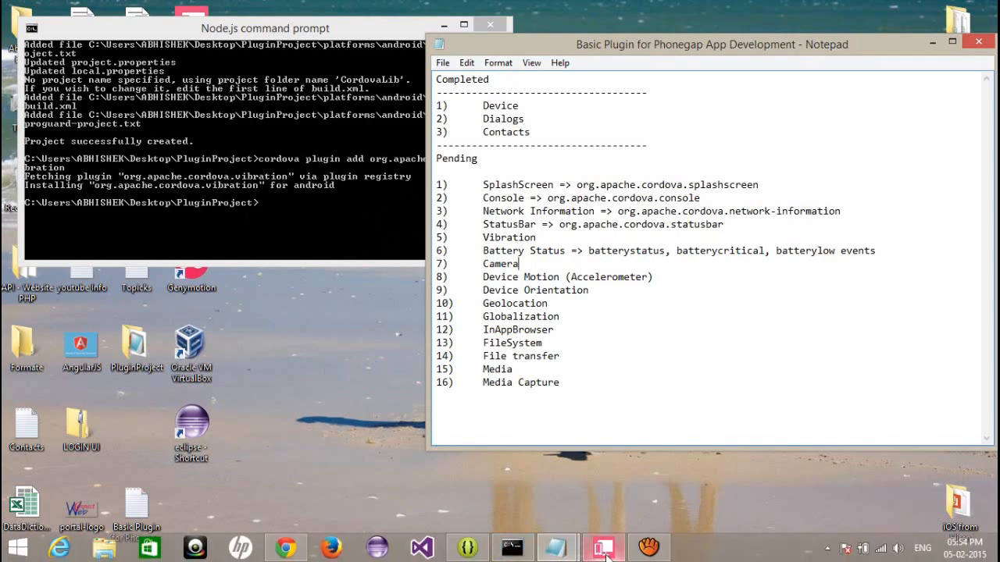
{"action": "left_click", "coordinate": [602, 547]}
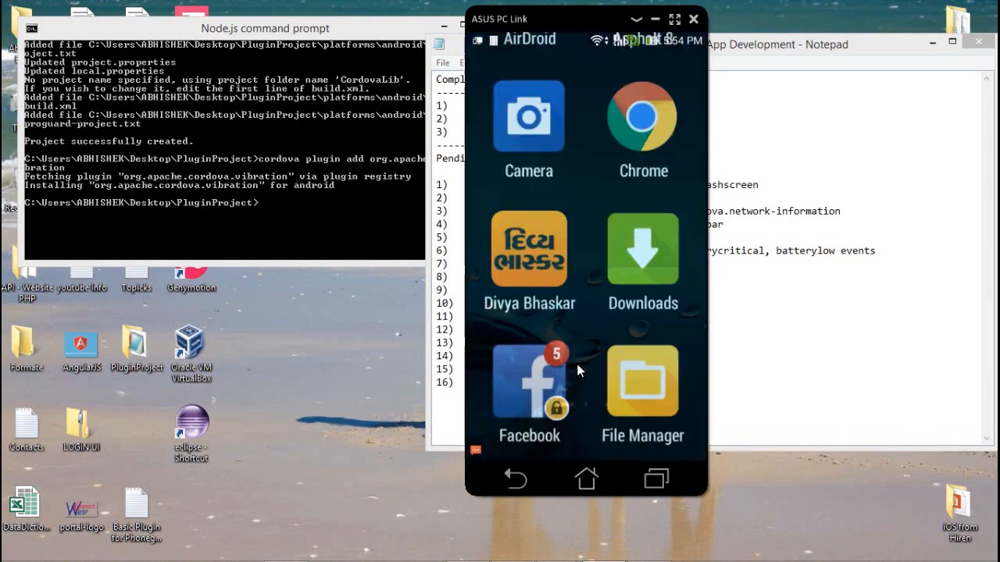
{"action": "left_click", "coordinate": [586, 478]}
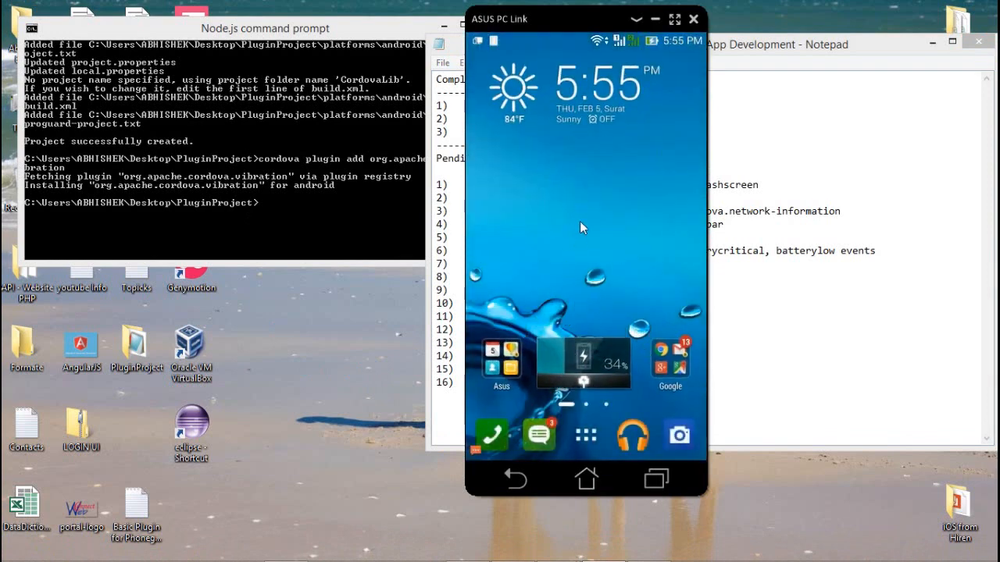
{"action": "mouse_move", "coordinate": [542, 169]}
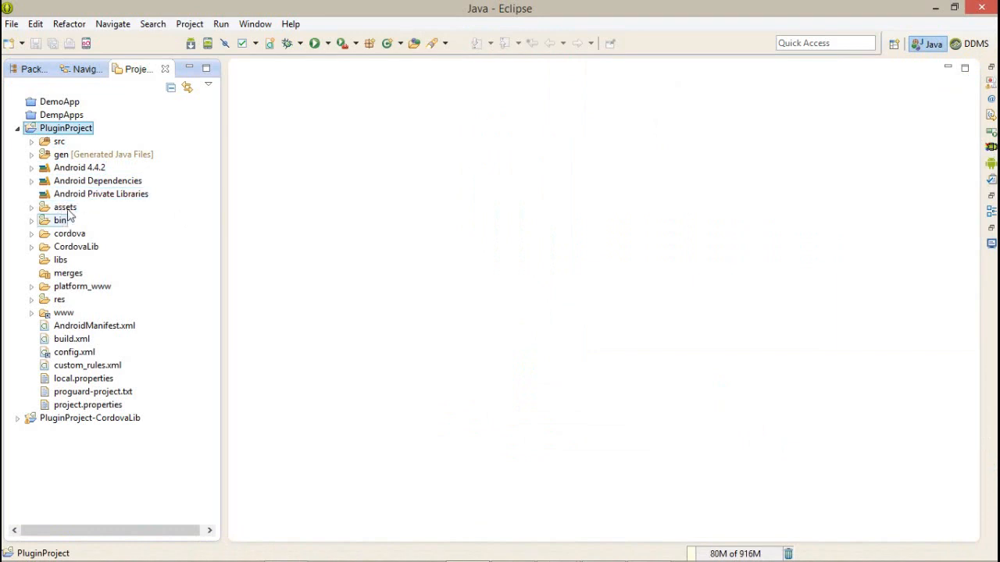
{"action": "mouse_move", "coordinate": [68, 300]}
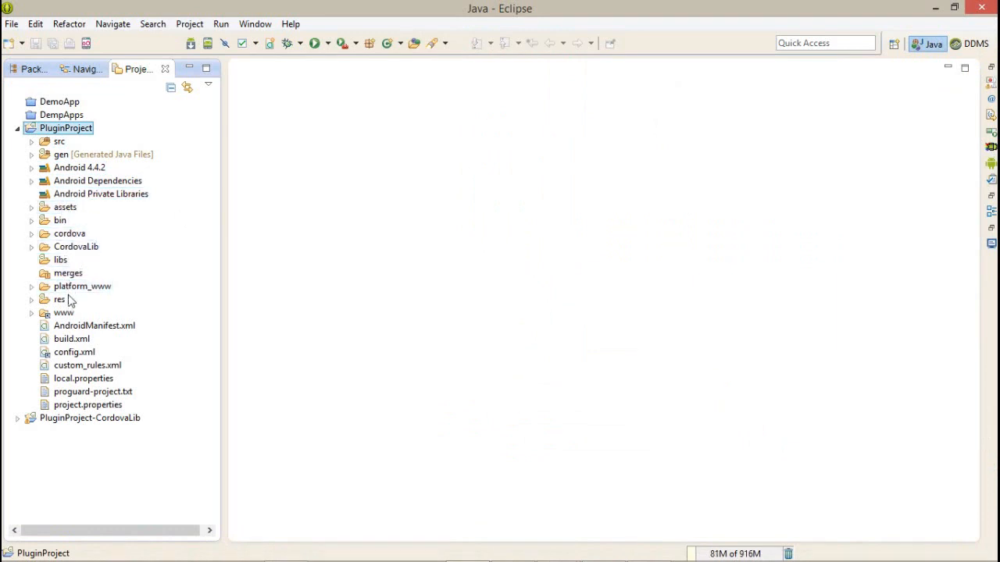
{"action": "mouse_move", "coordinate": [61, 219]}
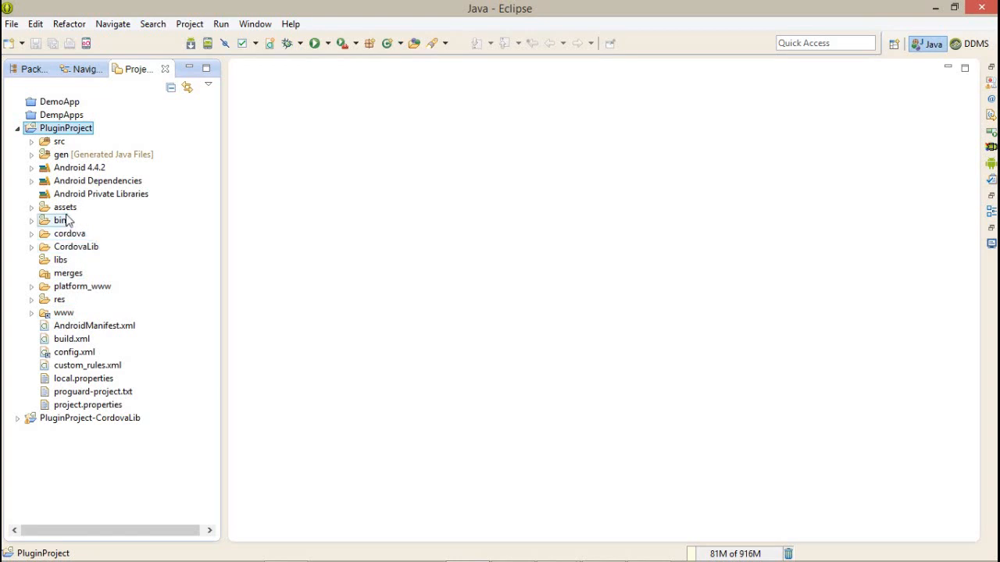
Step: Expand assets > www > plugins > org.apache.cordova.vibration and right-click vibration.js
{"action": "left_click", "coordinate": [32, 206]}
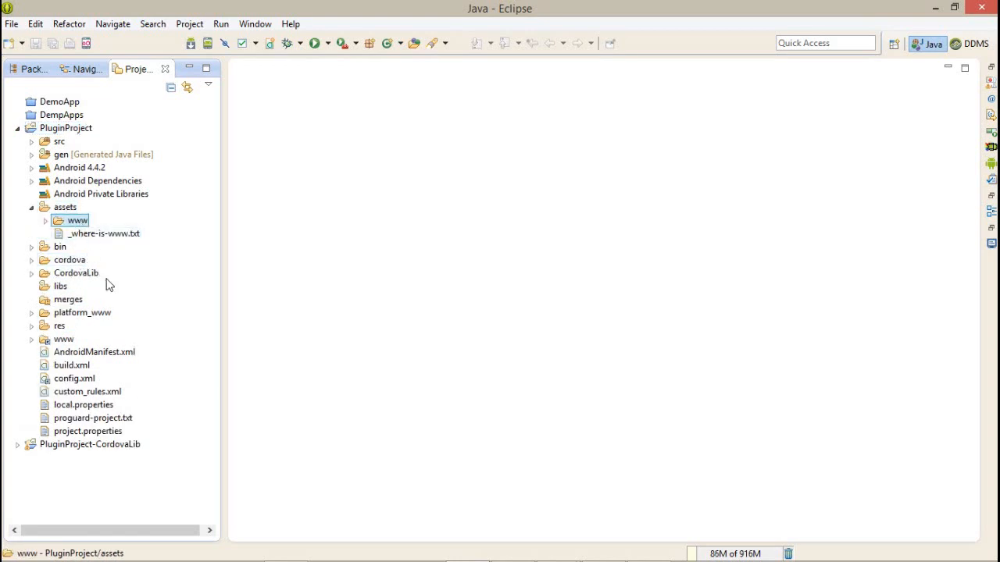
{"action": "left_click", "coordinate": [46, 220]}
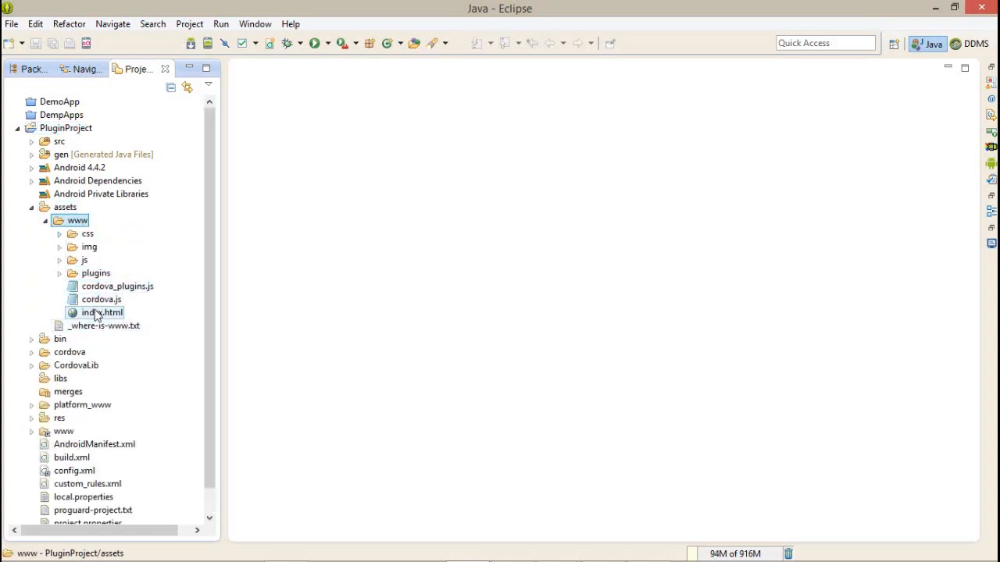
{"action": "left_click", "coordinate": [59, 273]}
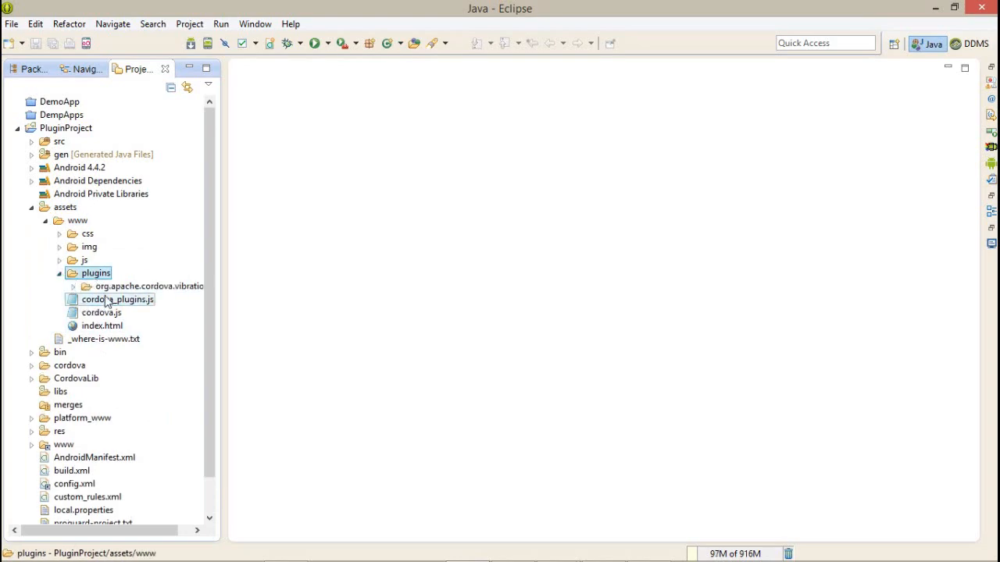
{"action": "left_click", "coordinate": [72, 286]}
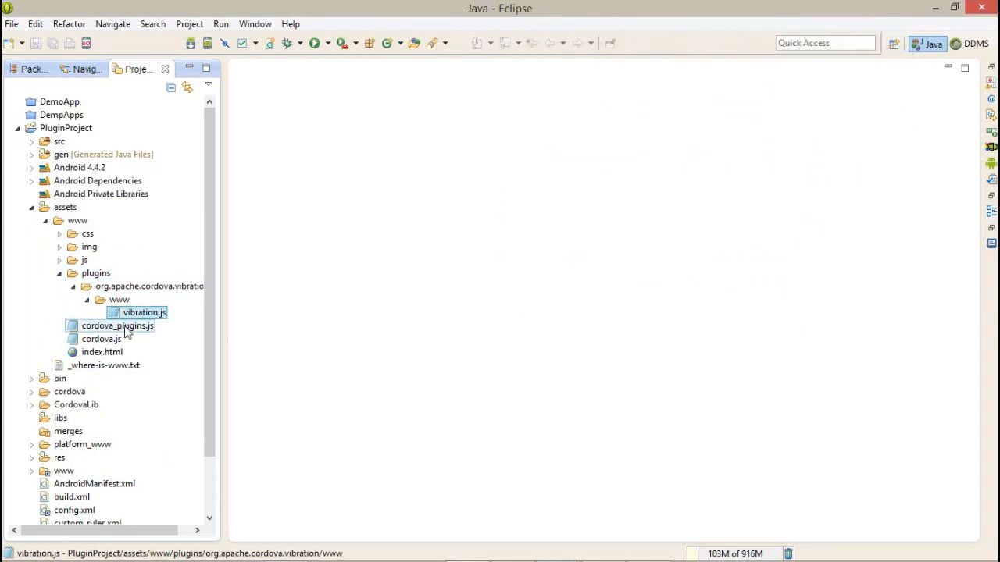
{"action": "right_click", "coordinate": [117, 326]}
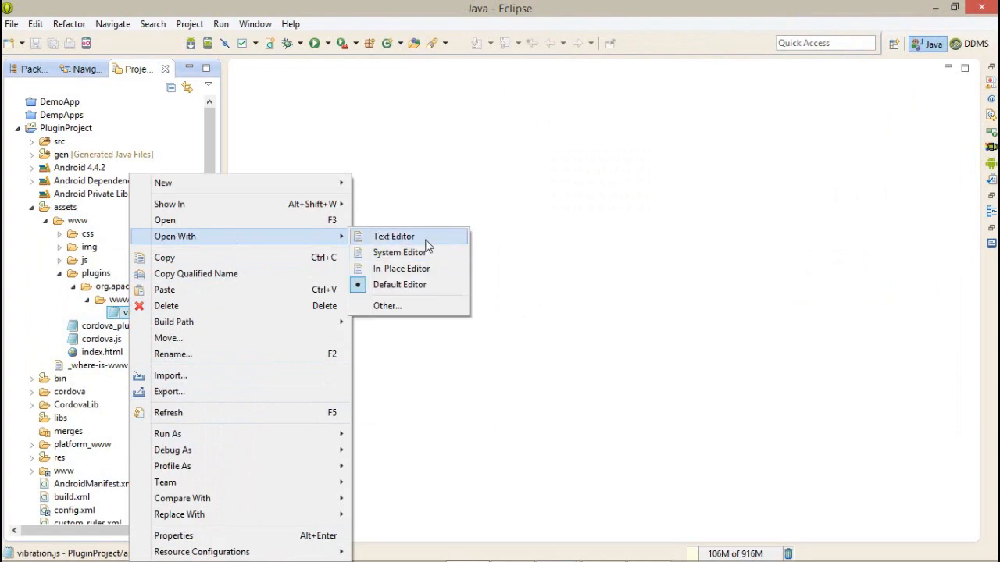
{"action": "left_click", "coordinate": [394, 236]}
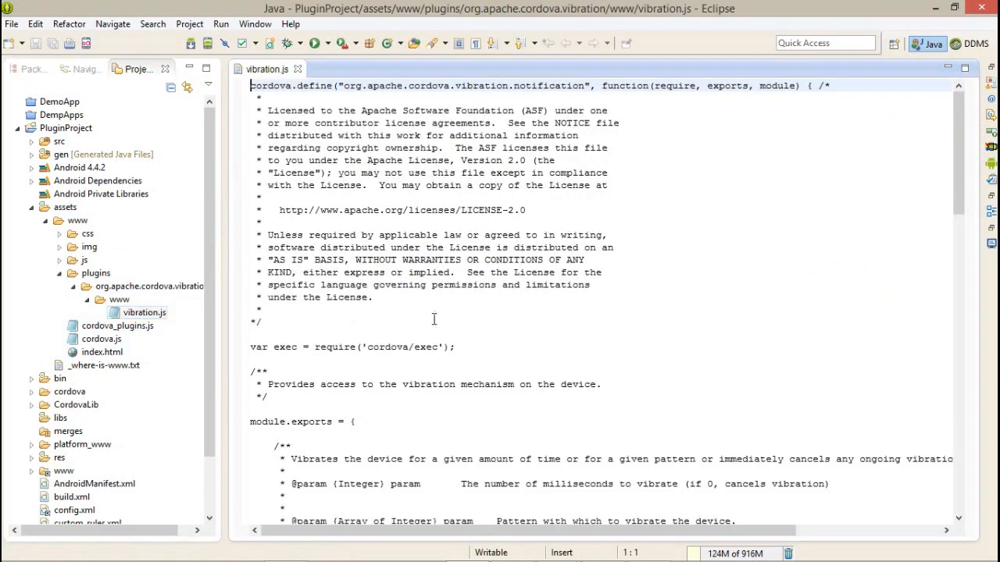
{"action": "scroll", "scroll_direction": "down", "scroll_amount": 3}
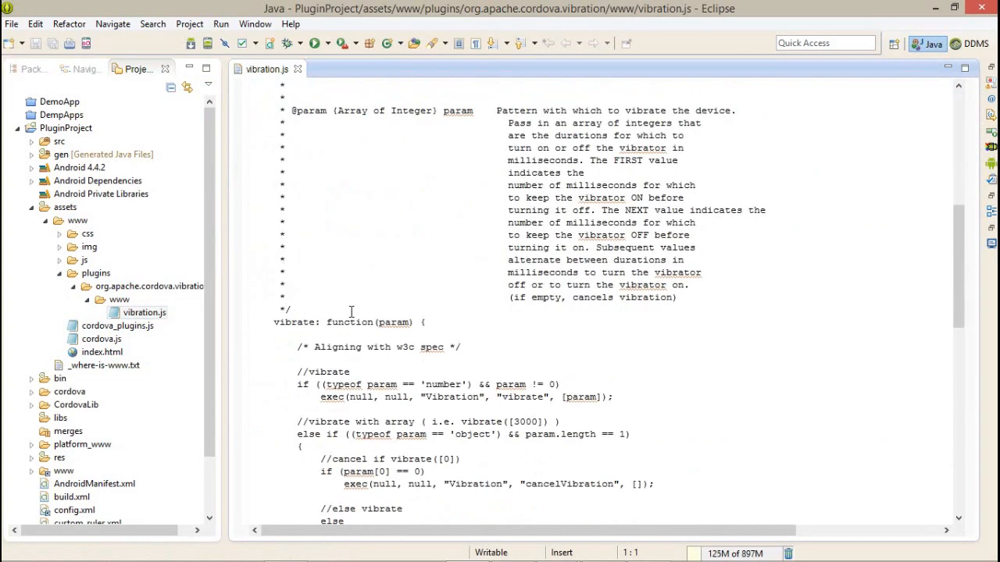
{"action": "left_click", "coordinate": [293, 310]}
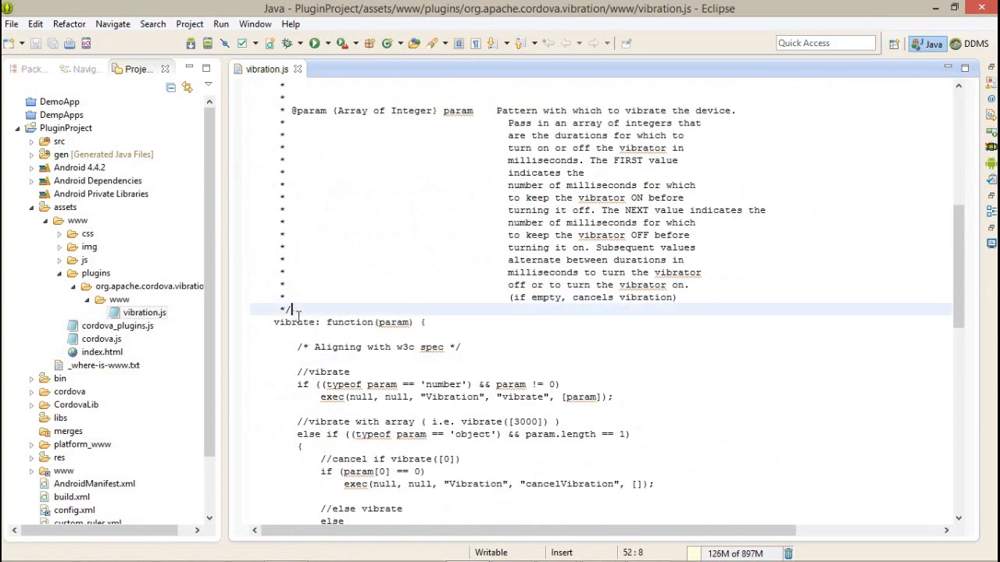
{"action": "double_click", "coordinate": [393, 322]}
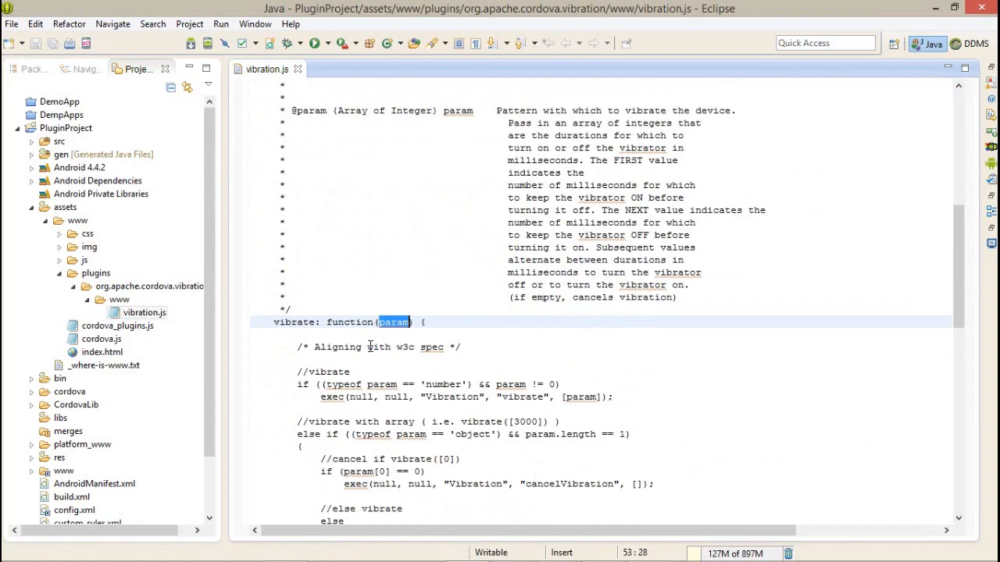
{"action": "scroll", "scroll_direction": "down", "scroll_amount": 3}
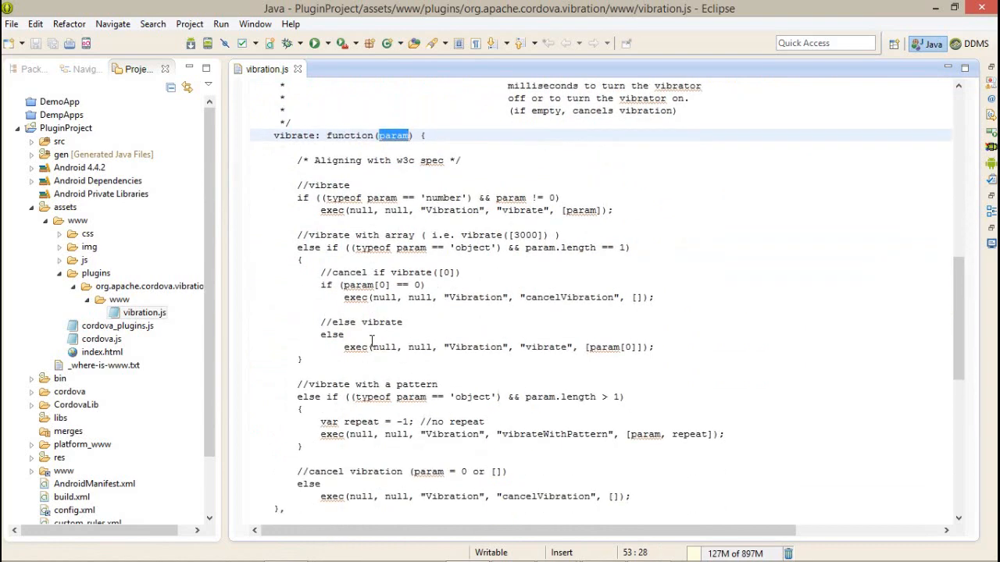
{"action": "mouse_move", "coordinate": [369, 340]}
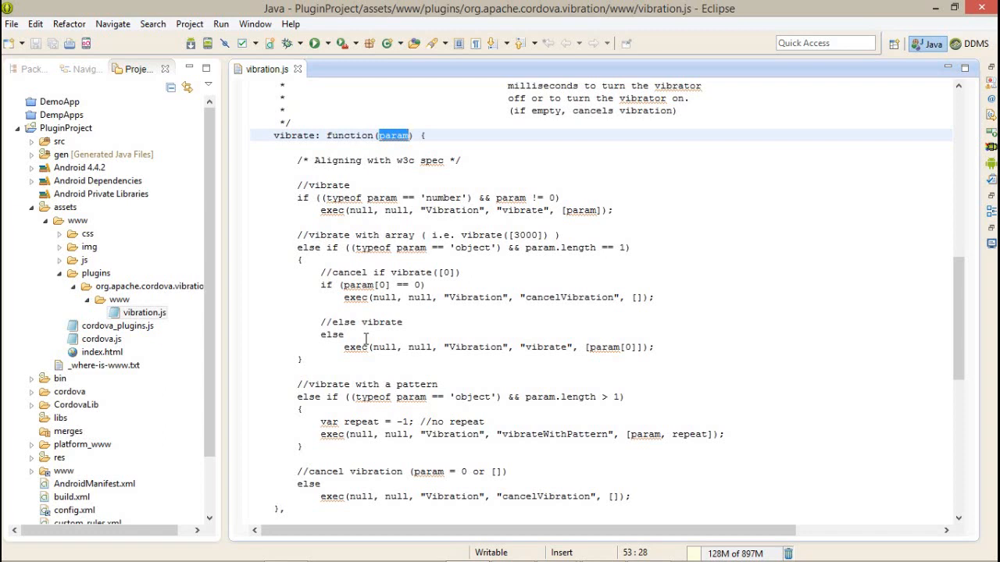
{"action": "scroll", "scroll_direction": "down", "scroll_amount": 3}
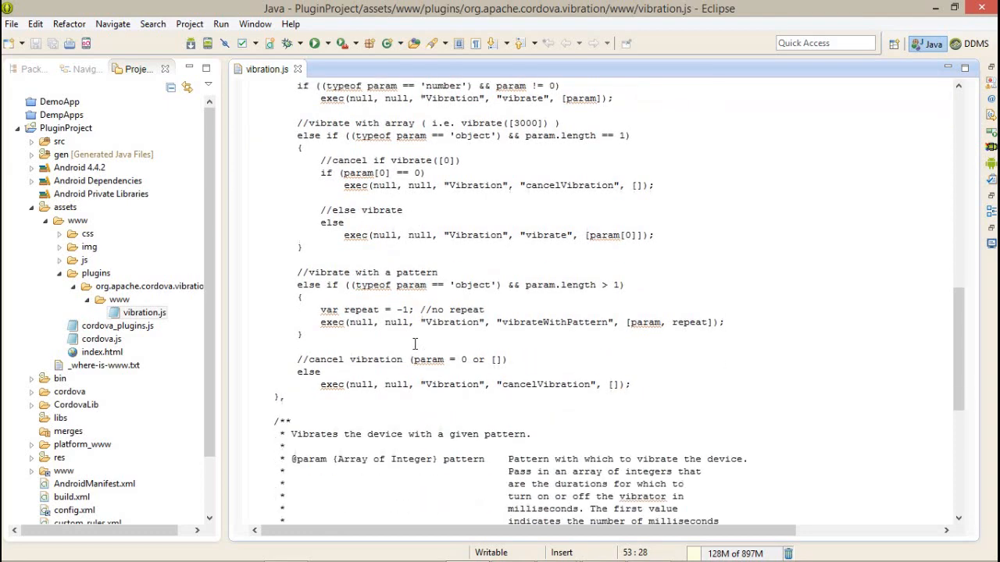
Step: Select vibrateWithPattern, repeat and cancelVibration in vibration.js, then collapse the plugins folder
{"action": "scroll", "scroll_direction": "down", "scroll_amount": 3}
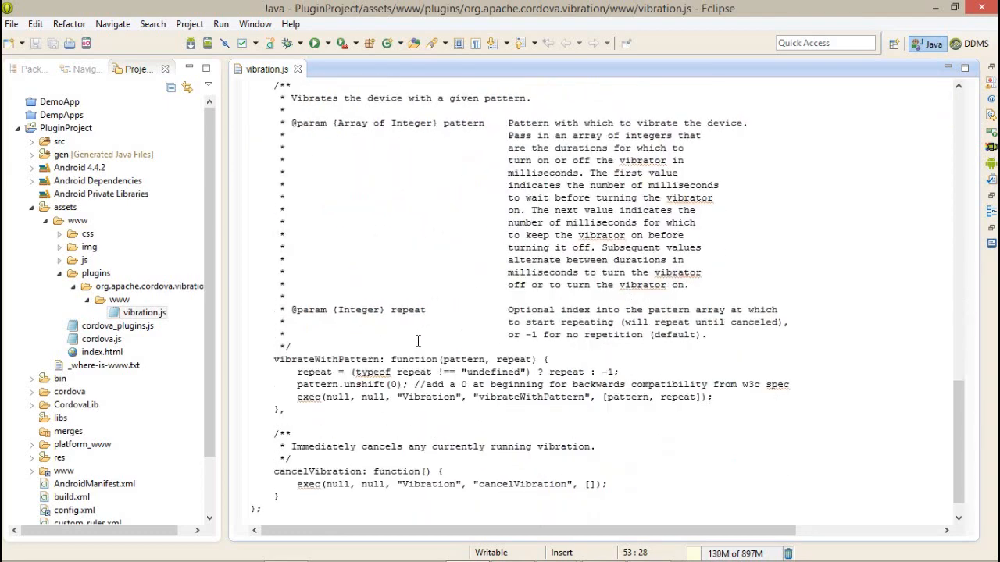
{"action": "double_click", "coordinate": [325, 332]}
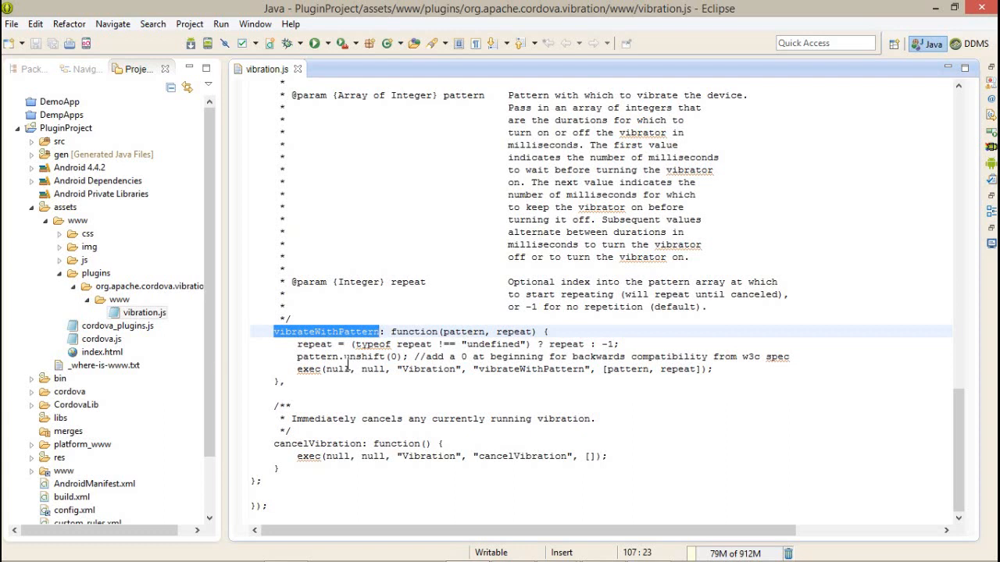
{"action": "mouse_move", "coordinate": [506, 377]}
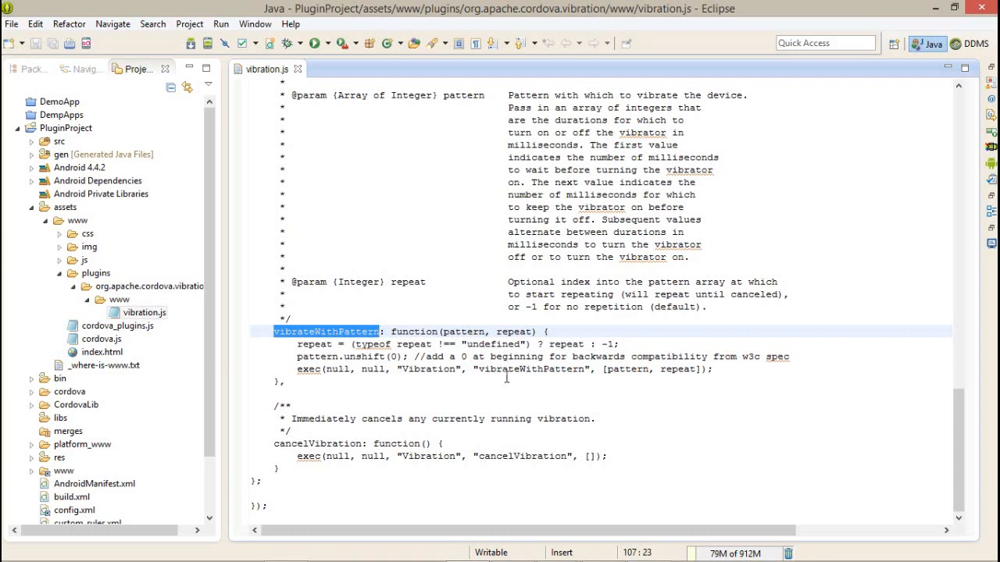
{"action": "double_click", "coordinate": [514, 331]}
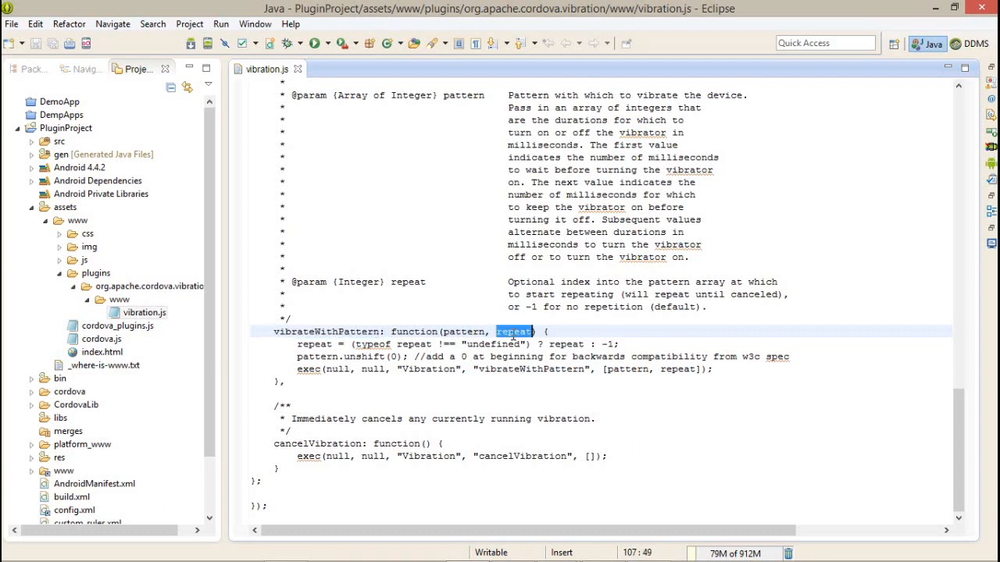
{"action": "left_click", "coordinate": [321, 443]}
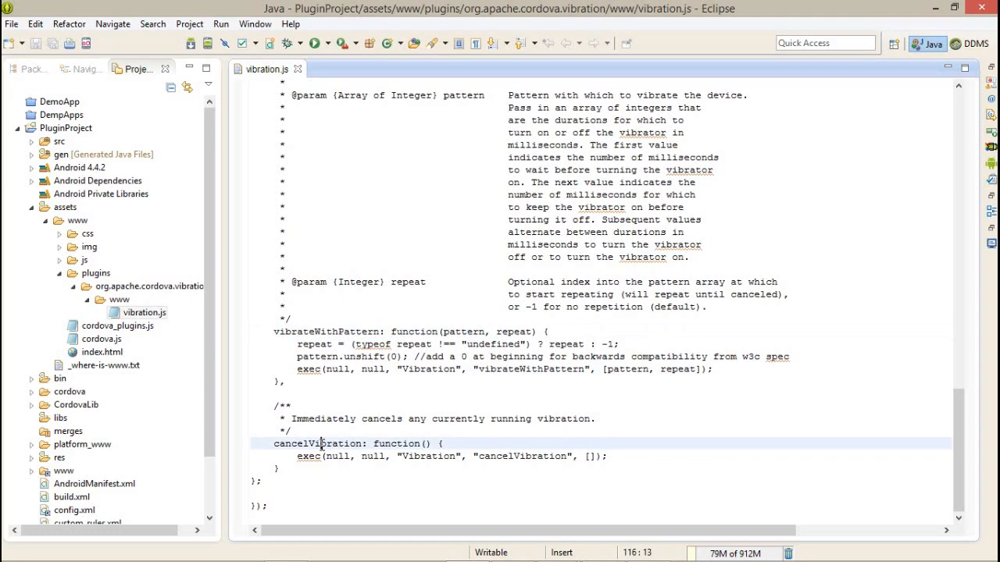
{"action": "double_click", "coordinate": [317, 443]}
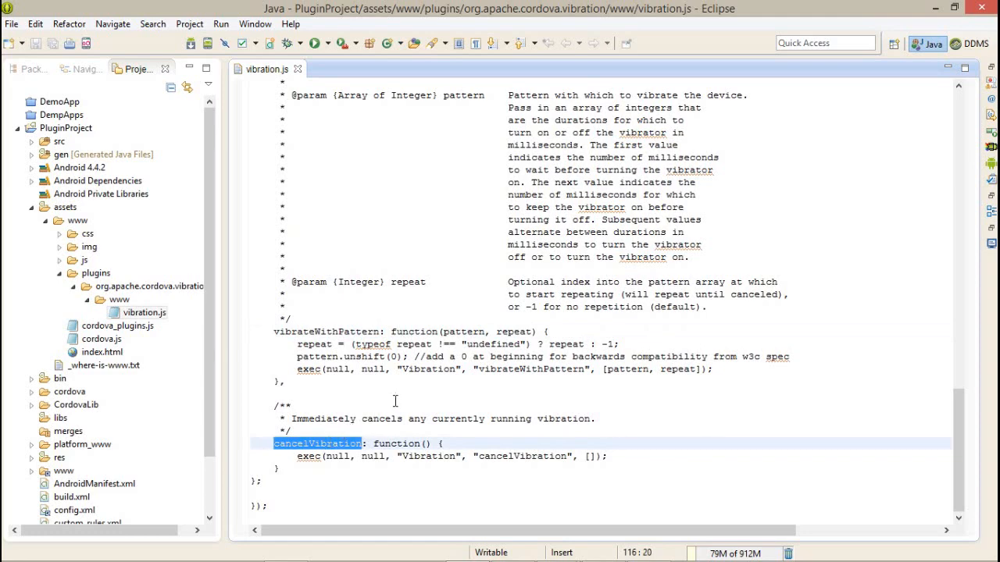
{"action": "scroll", "scroll_direction": "up", "scroll_amount": 3}
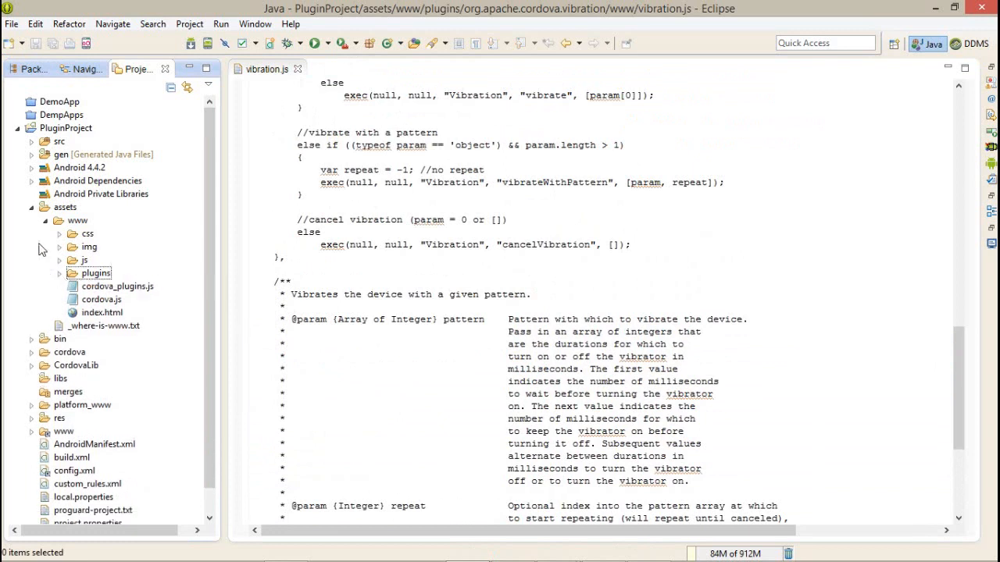
{"action": "left_click", "coordinate": [101, 299]}
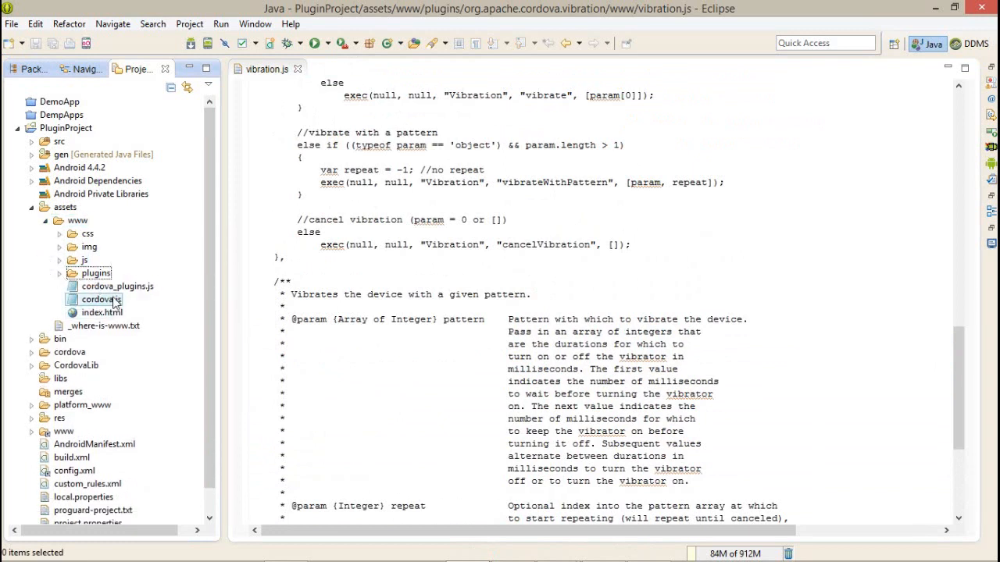
Step: Open index.html in the Text Editor, delete its license comment, save, and add a line after app.initialize()
{"action": "right_click", "coordinate": [102, 313]}
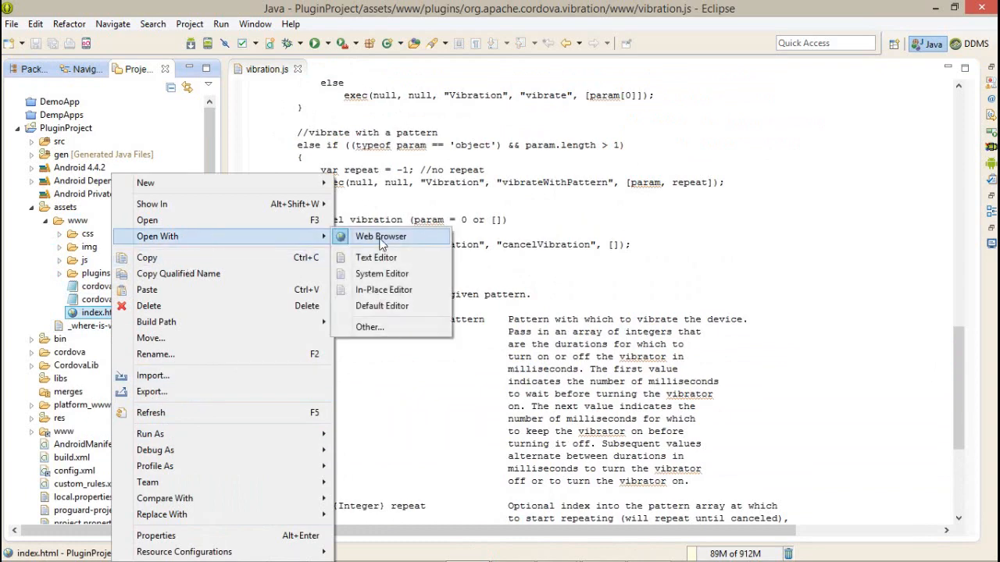
{"action": "left_click", "coordinate": [375, 257]}
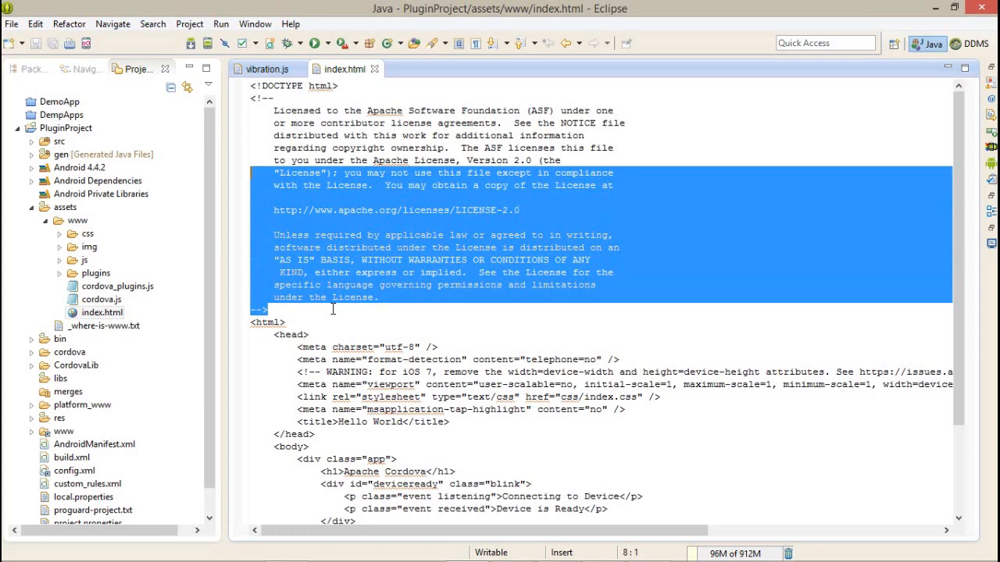
{"action": "key", "text": "Delete"}
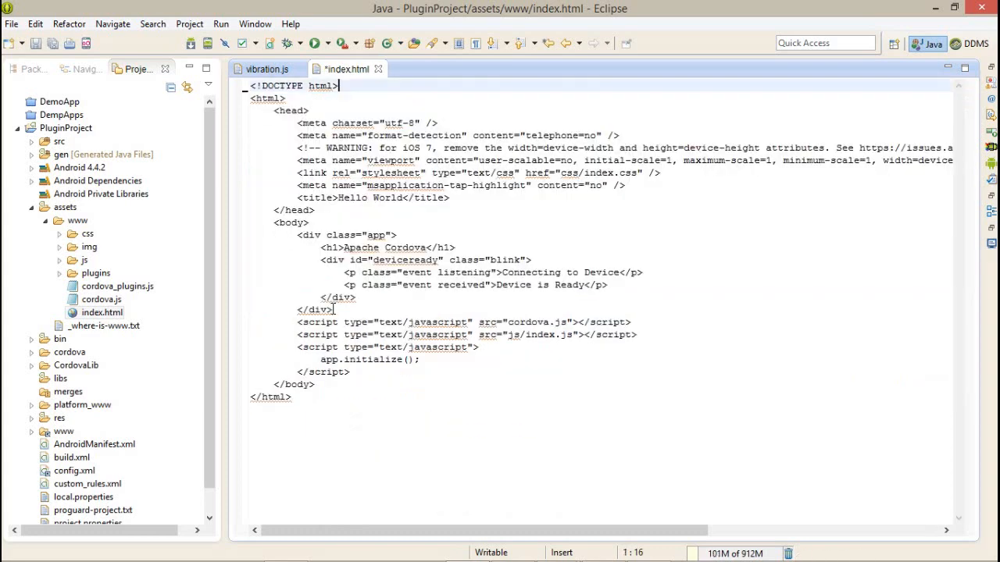
{"action": "key", "text": "ctrl+s"}
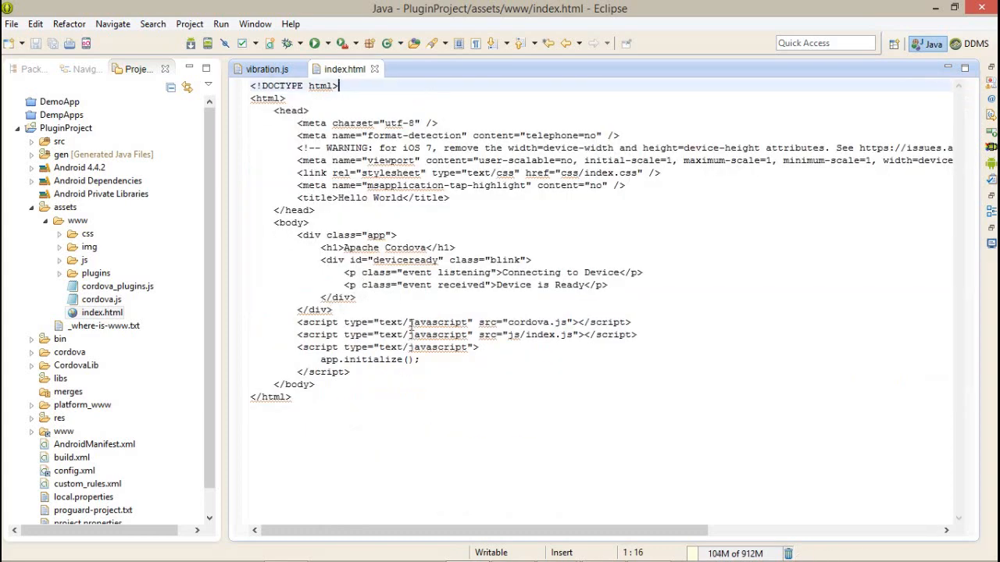
{"action": "key", "text": "enter"}
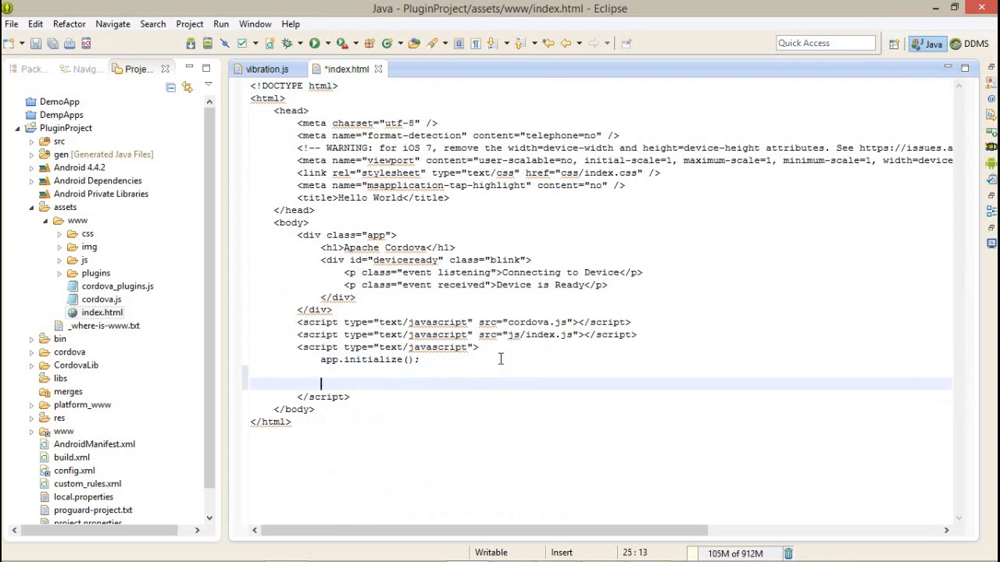
Step: Type document.addEventListener("deviceready",onDeviceReady,false); and select the onDeviceReady name
{"action": "type", "text": "document.add"}
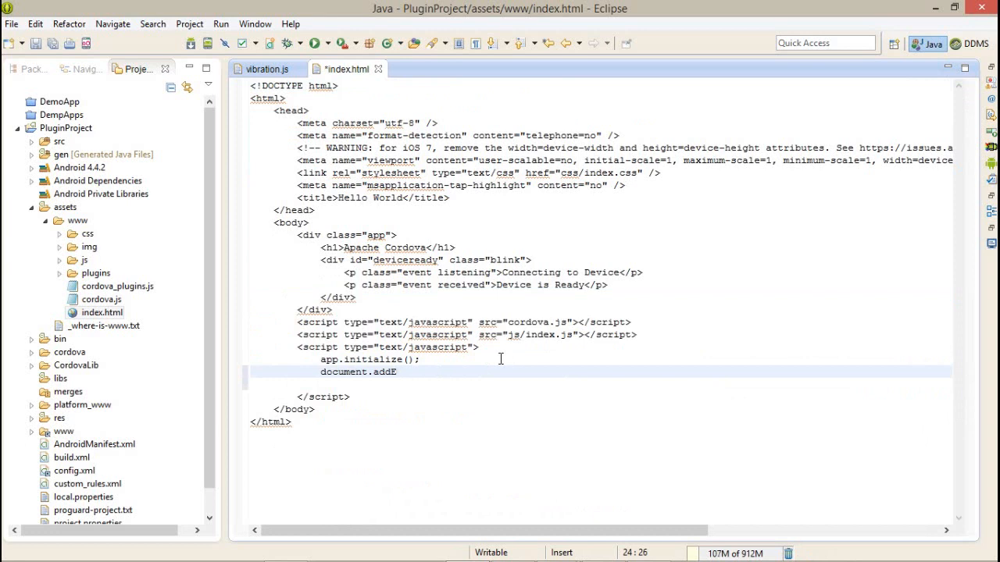
{"action": "type", "text": "EventListener(\""}
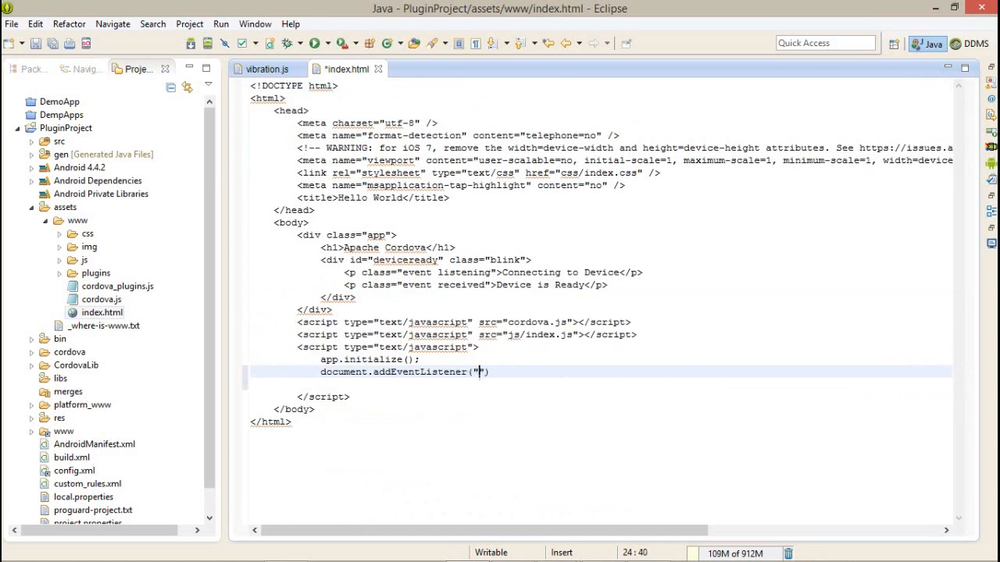
{"action": "type", "text": "c"}
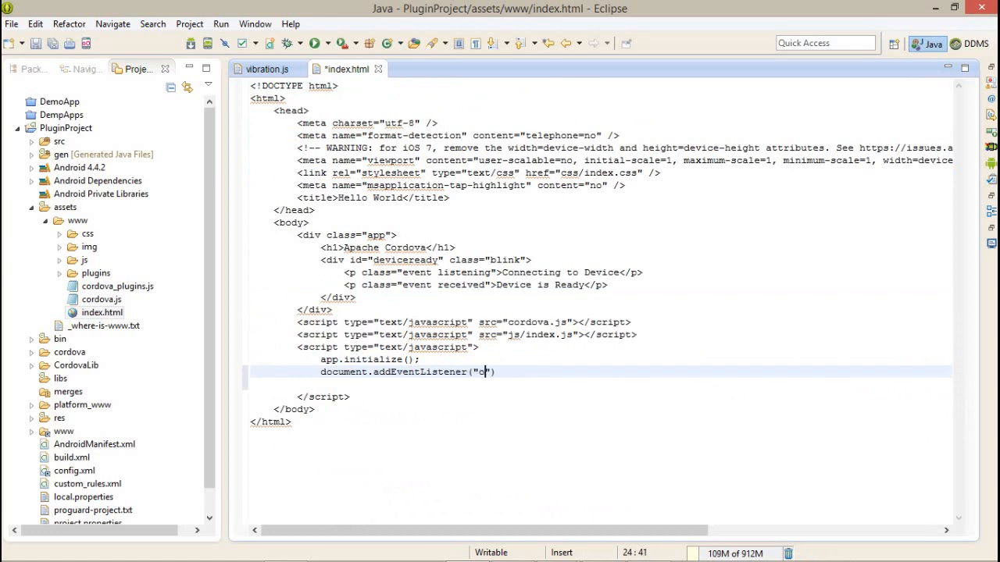
{"action": "type", "text": "eviceready"}
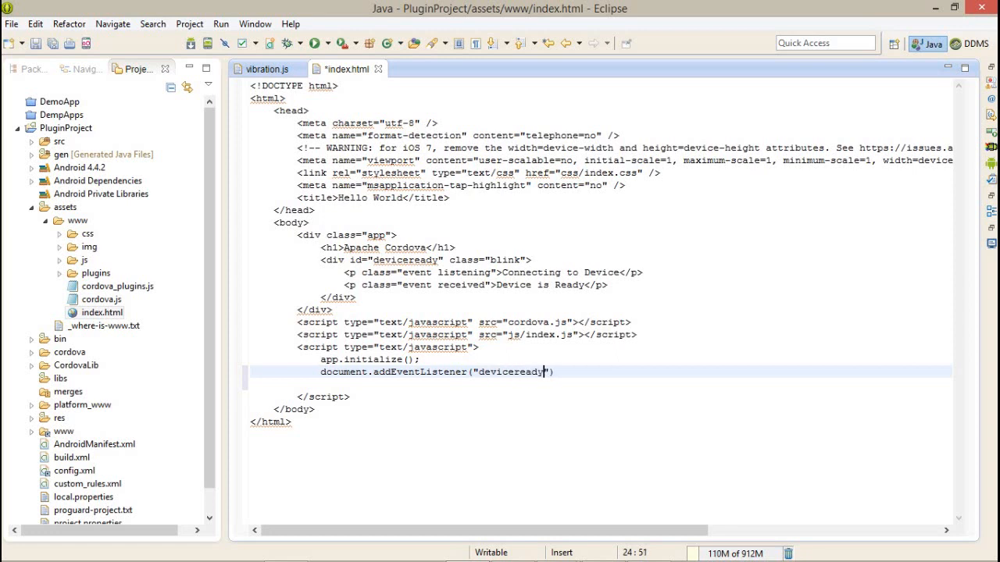
{"action": "type", "text": ","}
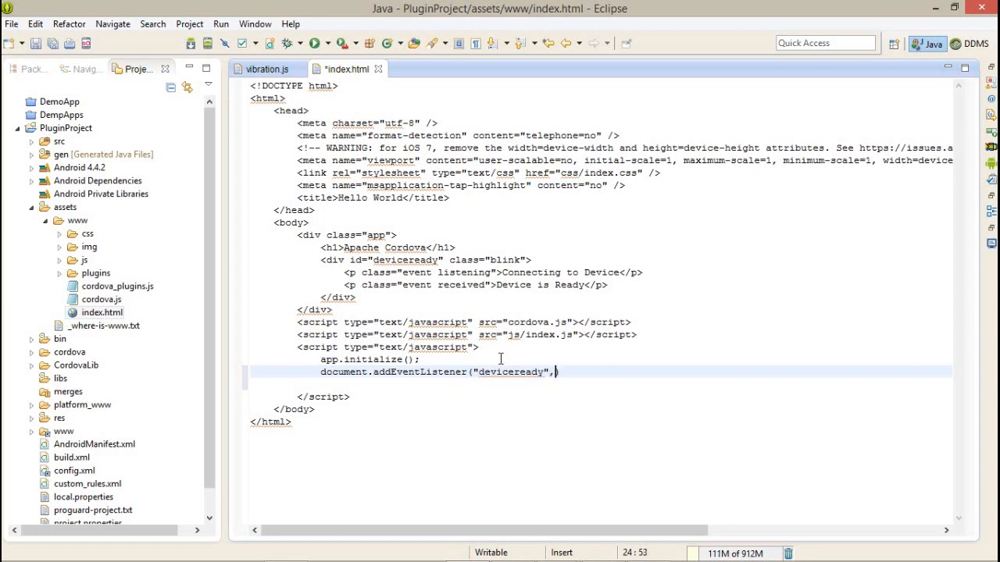
{"action": "type", "text": "onDevice"}
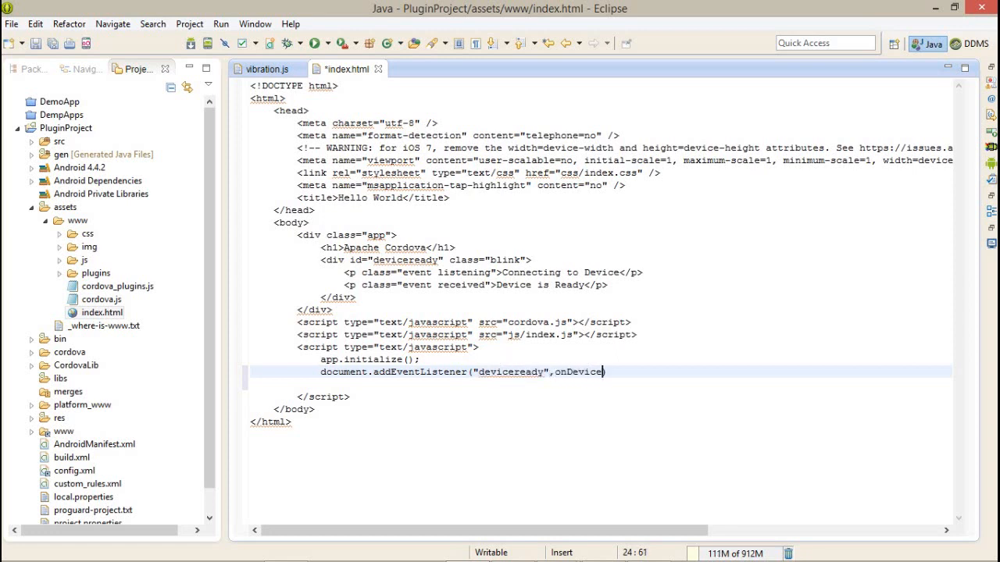
{"action": "type", "text": "Ready,"}
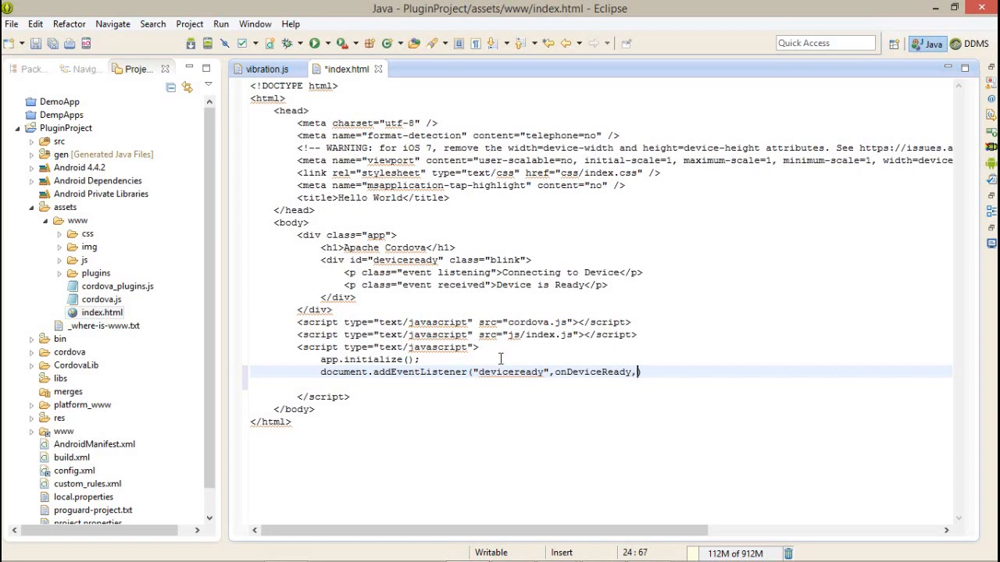
{"action": "type", "text": "false);"}
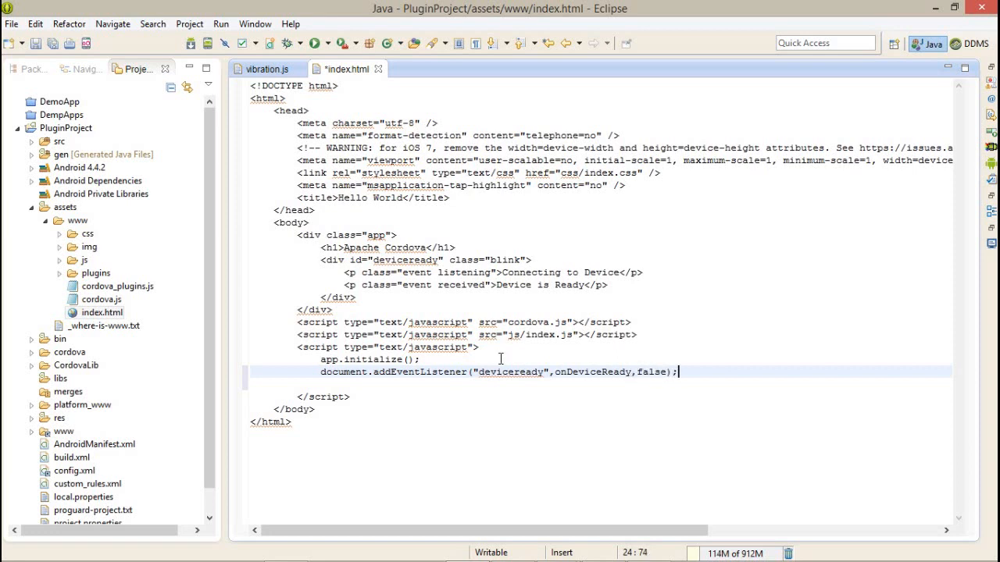
{"action": "double_click", "coordinate": [592, 372]}
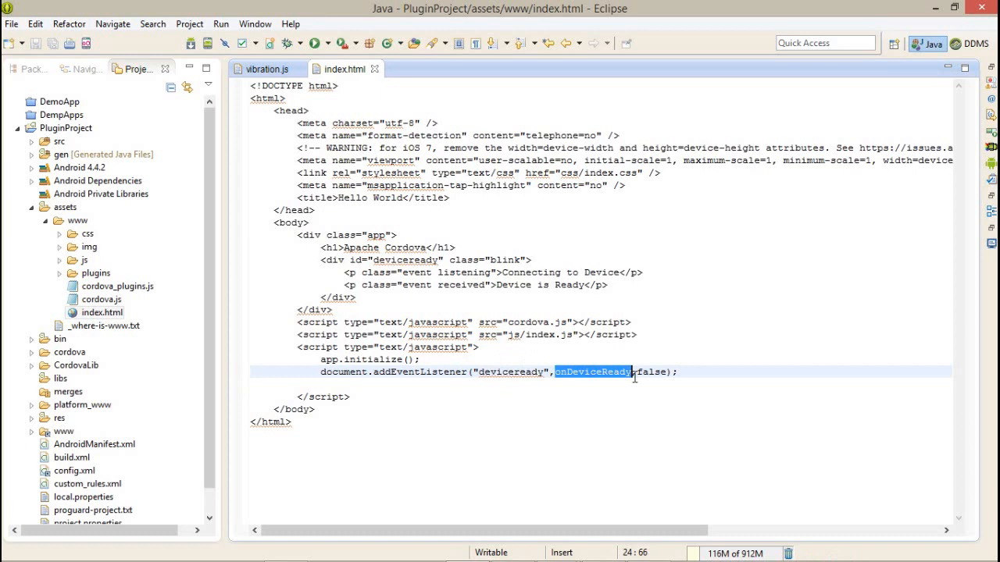
Step: Write the onDeviceReady function containing alert("Device Ready");
{"action": "type", "text": "function onDeviceReady() {"}
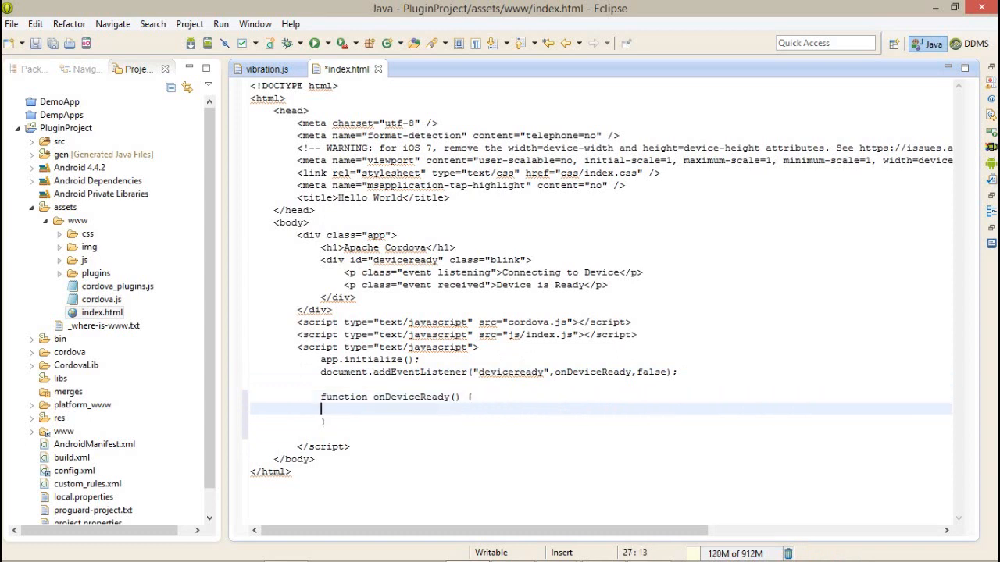
{"action": "type", "text": "alert(\"Devi"}
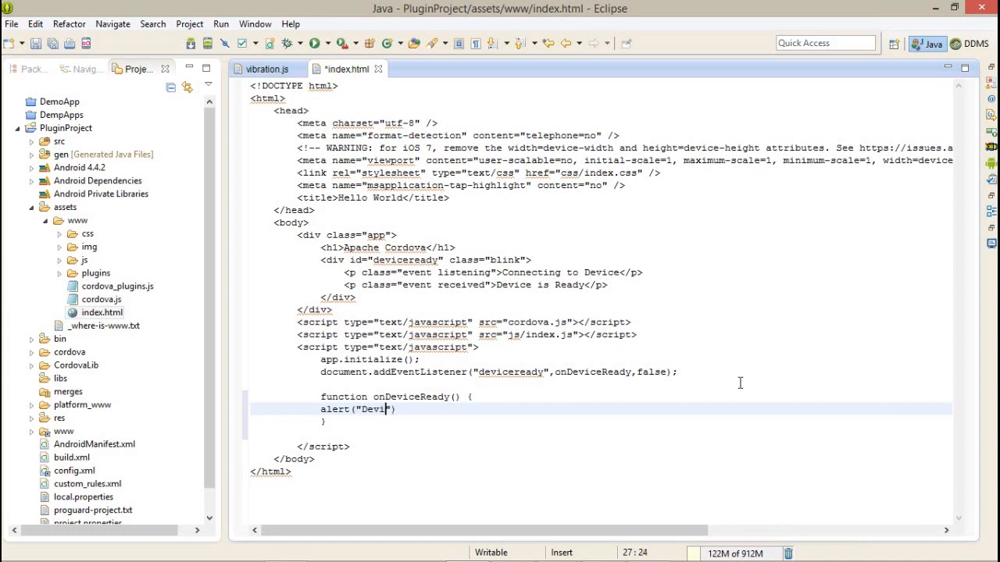
{"action": "type", "text": "ce Ready\")"}
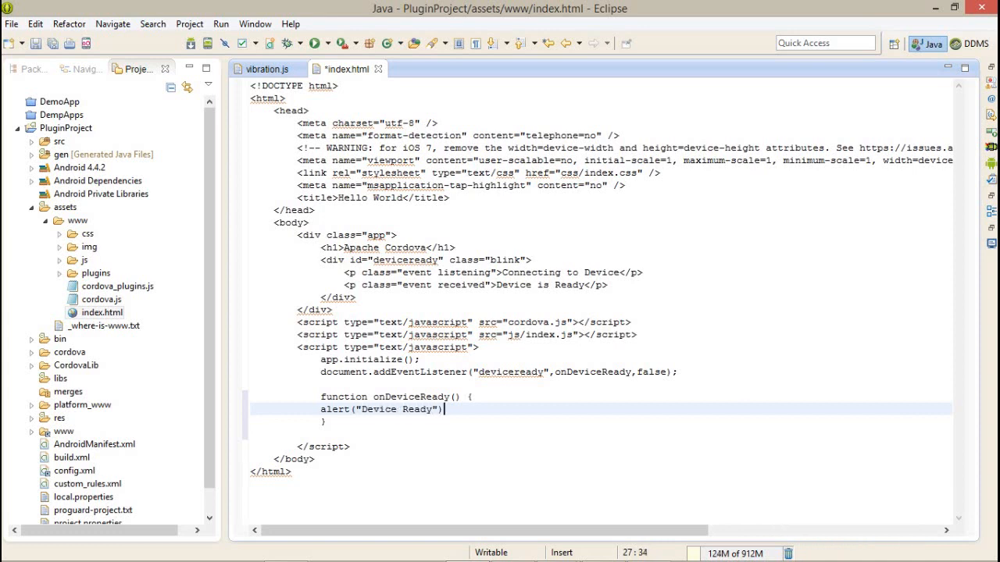
{"action": "type", "text": ";"}
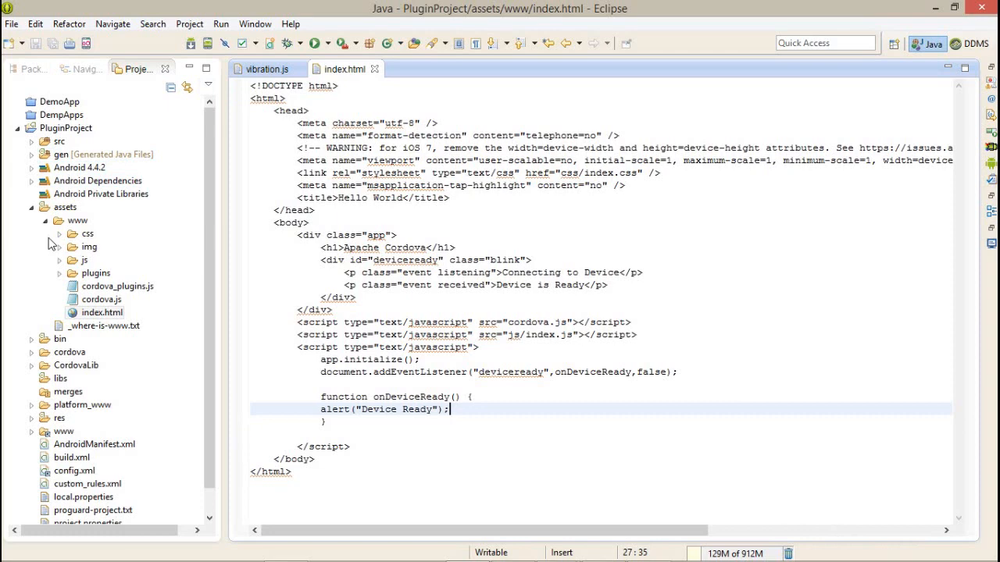
Step: Run PluginProject as an Android application on the ASUS phone and dismiss its Device Ready alert
{"action": "right_click", "coordinate": [66, 127]}
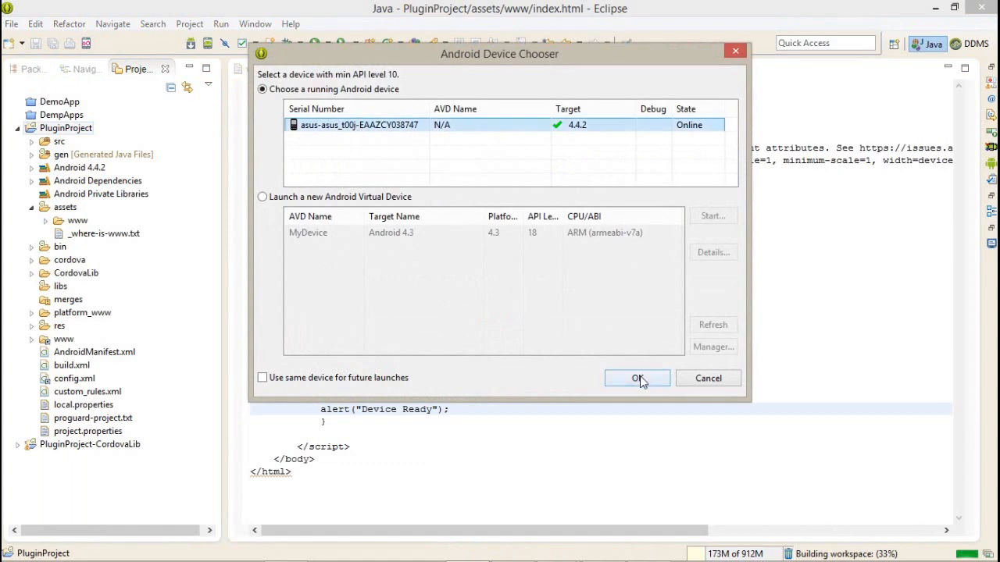
{"action": "left_click", "coordinate": [636, 378]}
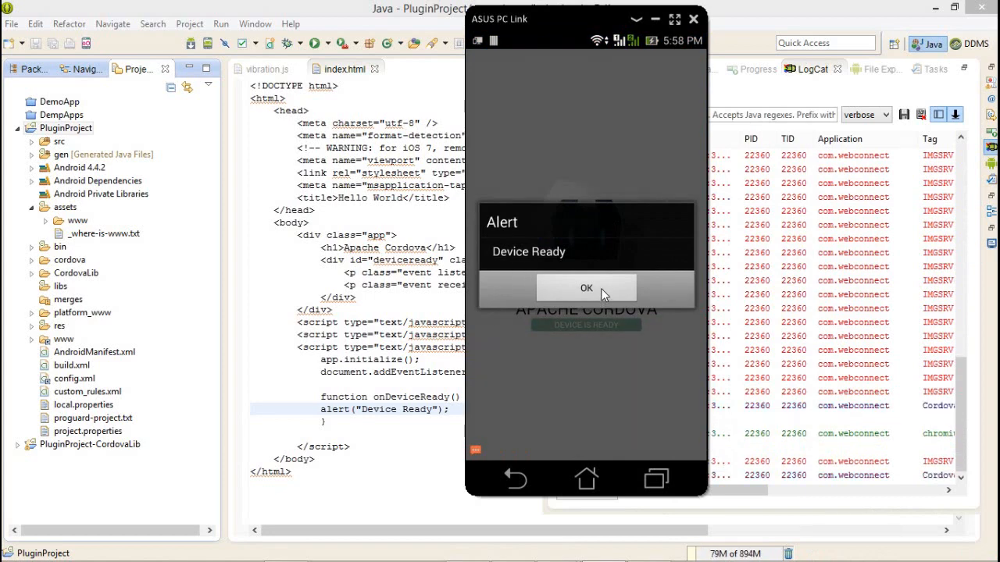
{"action": "left_click", "coordinate": [586, 287]}
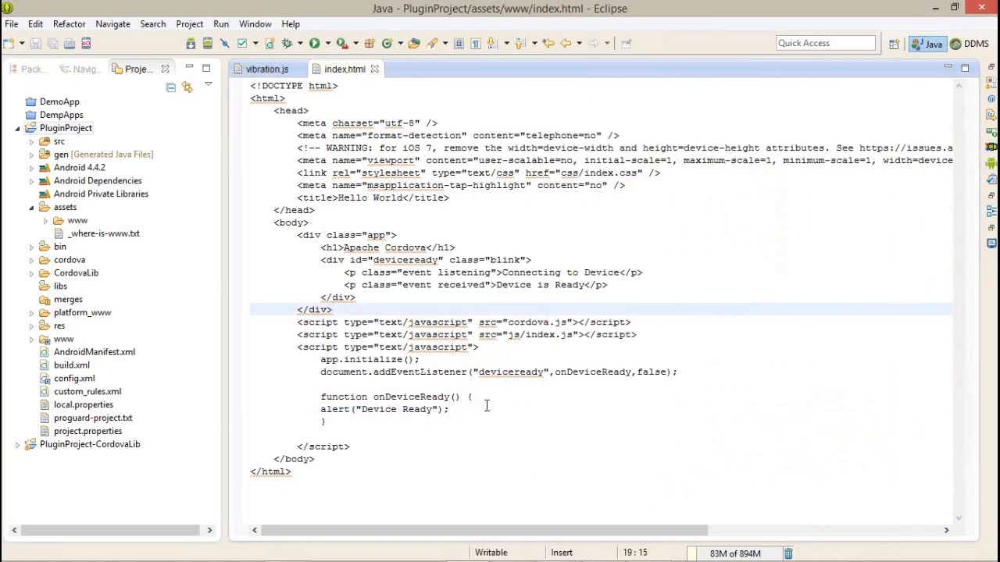
Step: Replace the Device Ready alert line with navigator. in onDeviceReady
{"action": "key", "text": "Delete"}
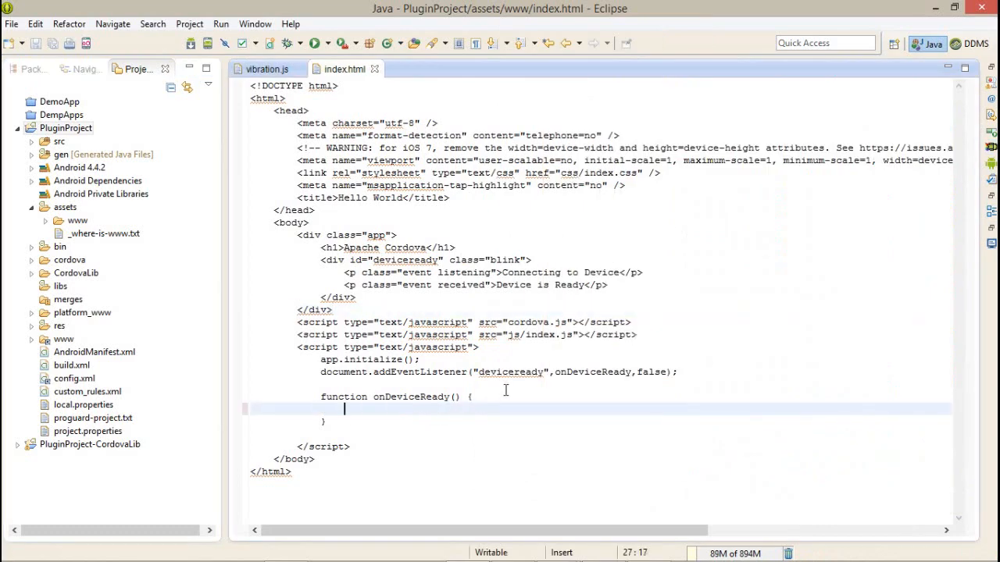
{"action": "type", "text": "navigator"}
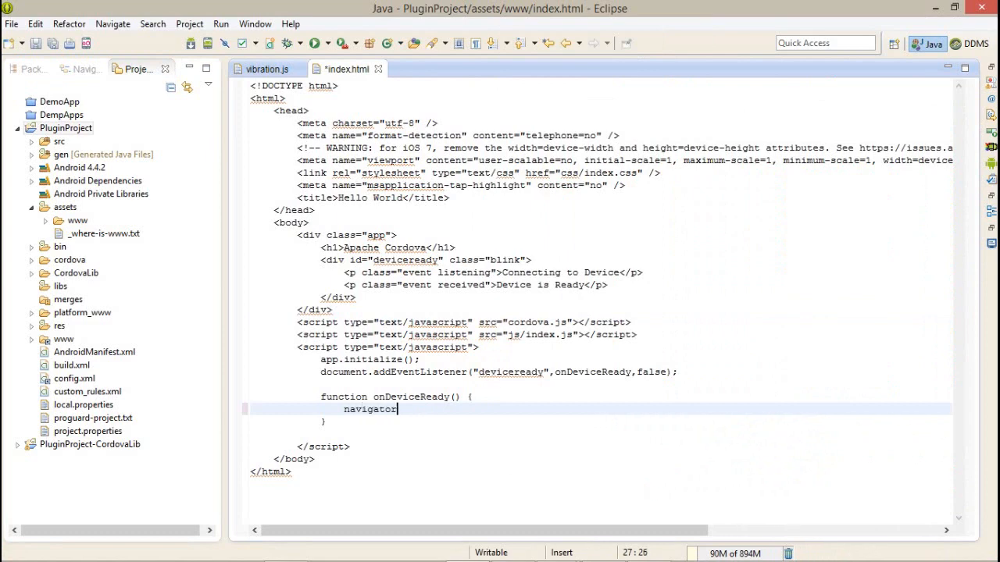
{"action": "type", "text": "."}
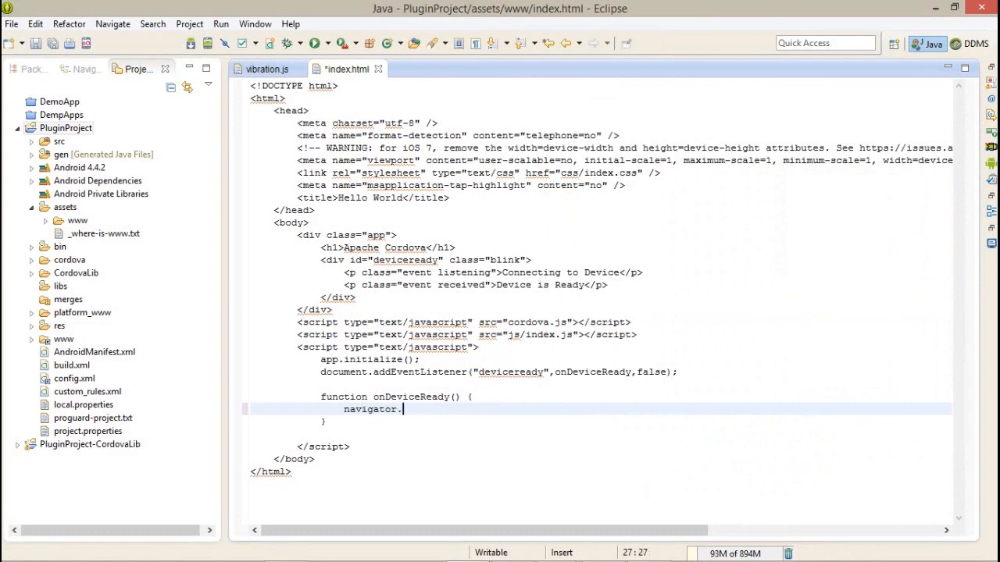
Step: Open the vibration plugin's vibration.js from the plugins folder, then return to index.html
{"action": "left_click", "coordinate": [77, 220]}
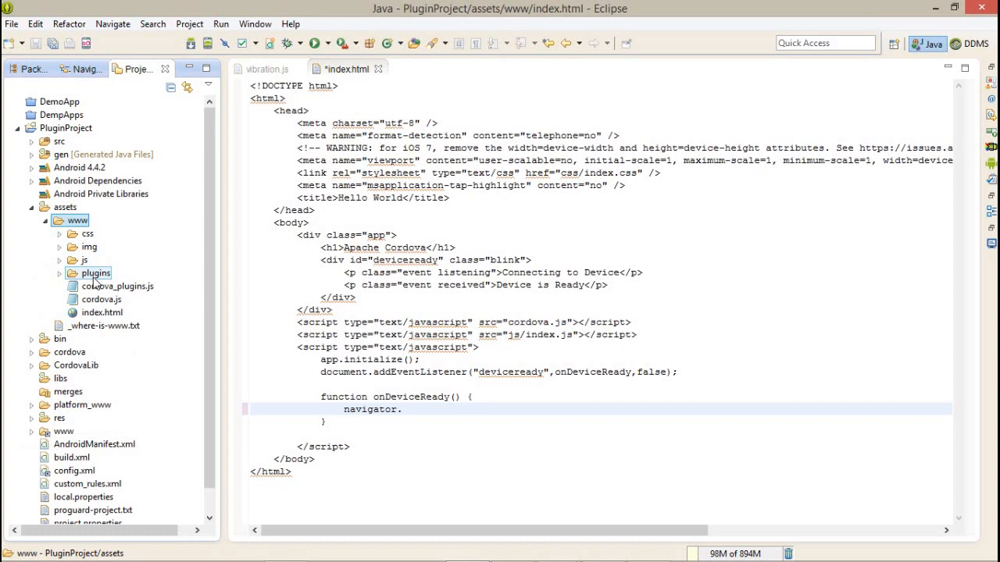
{"action": "left_click", "coordinate": [60, 272]}
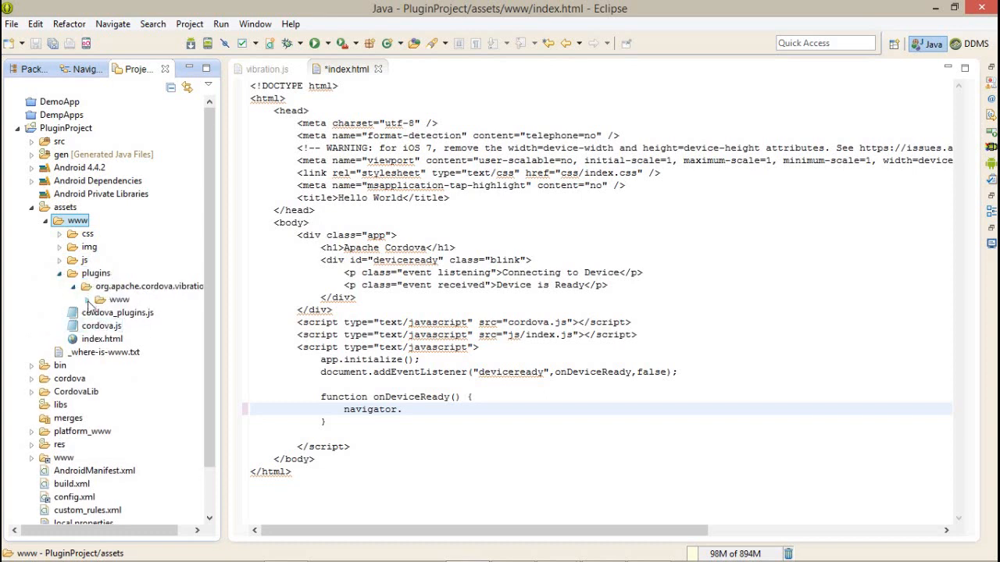
{"action": "right_click", "coordinate": [118, 299]}
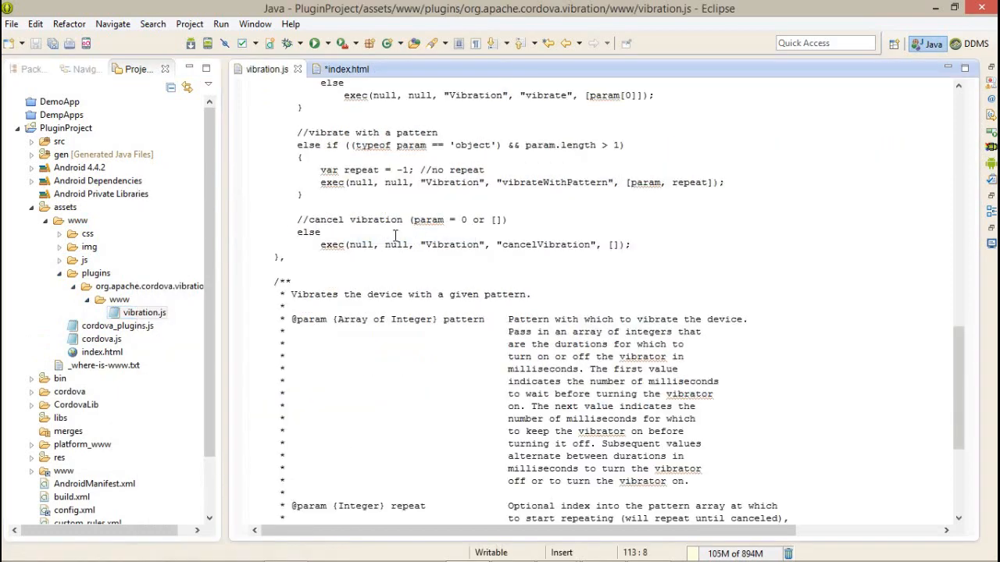
{"action": "scroll", "scroll_direction": "up", "scroll_amount": 3}
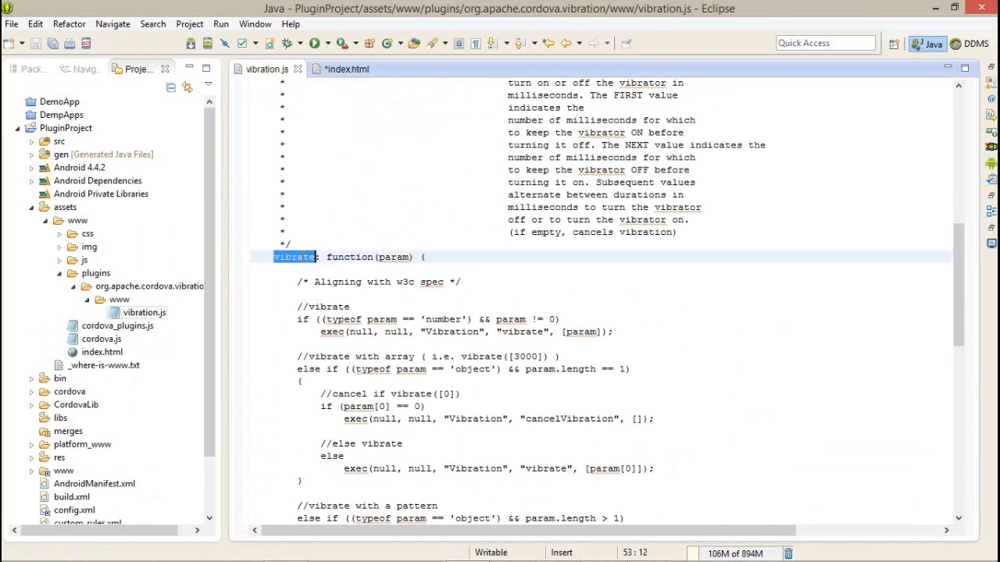
{"action": "left_click", "coordinate": [347, 68]}
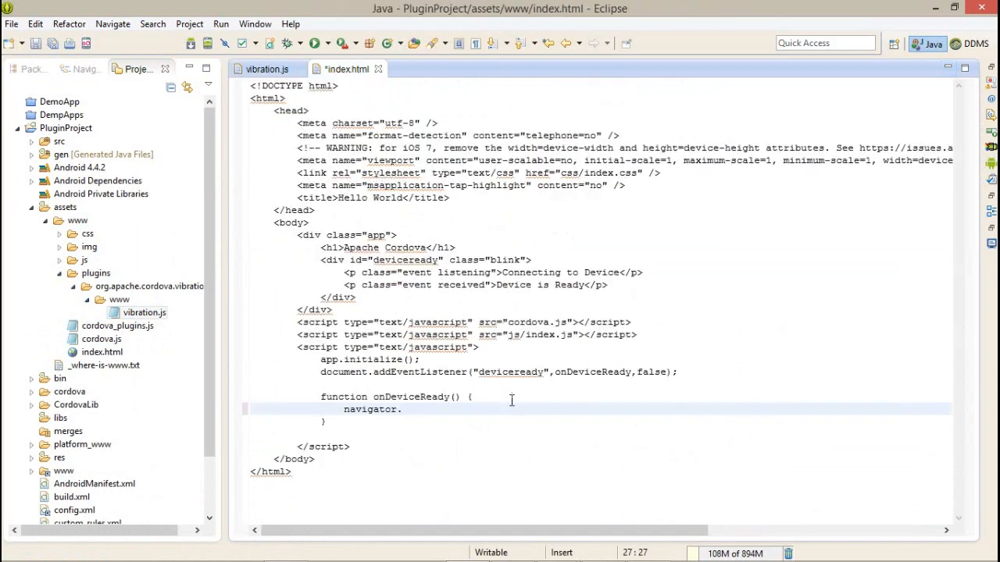
Step: Complete the call as navigator.vibrate(2000) and collapse the org.apache.cordova.vibration folder
{"action": "type", "text": "vibrate()"}
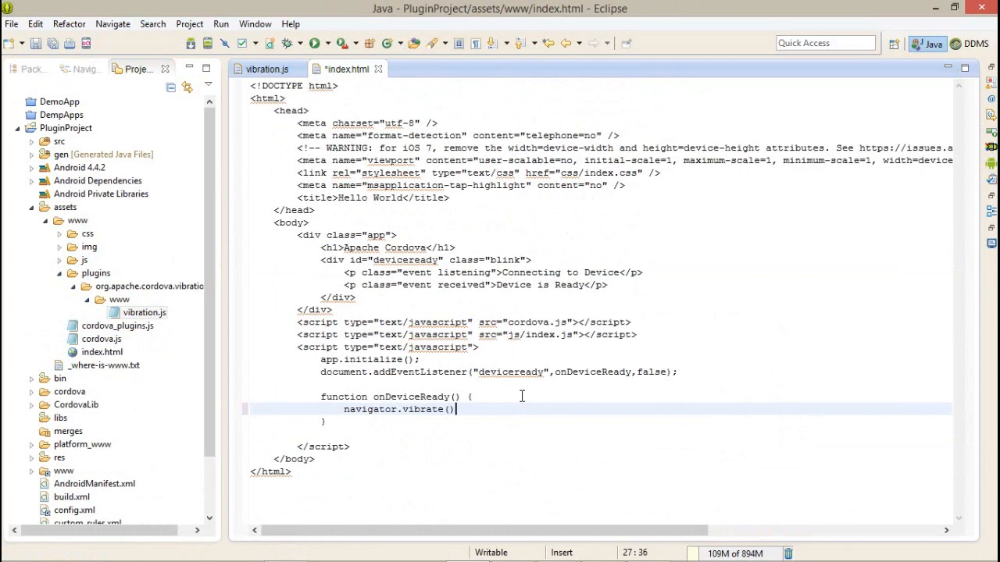
{"action": "type", "text": "2000"}
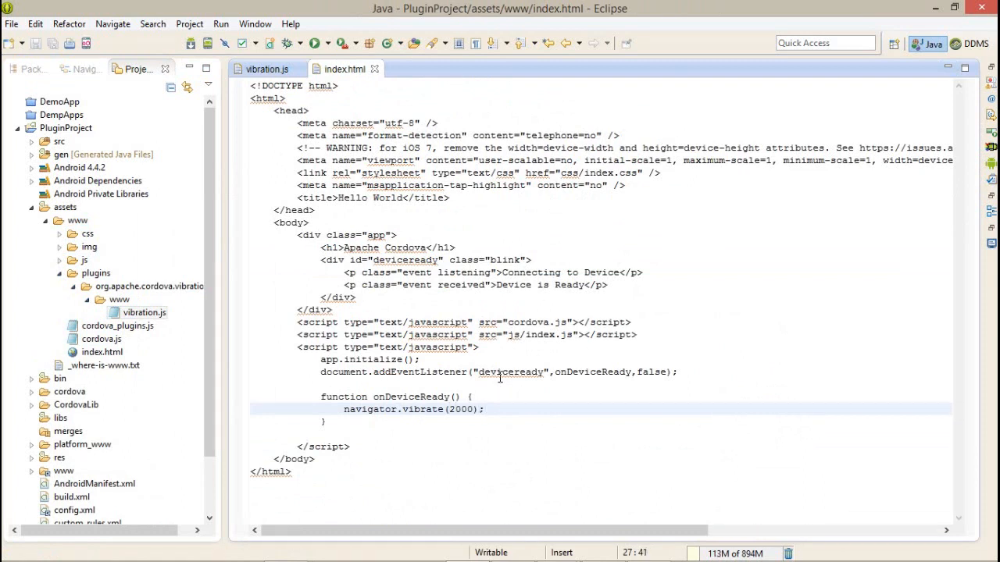
{"action": "mouse_move", "coordinate": [439, 334]}
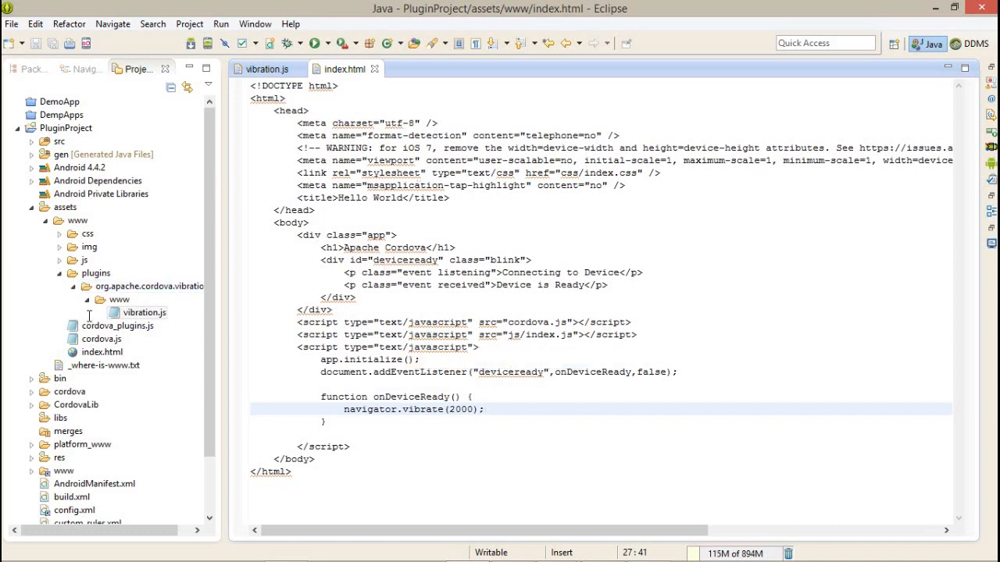
{"action": "left_click", "coordinate": [73, 286]}
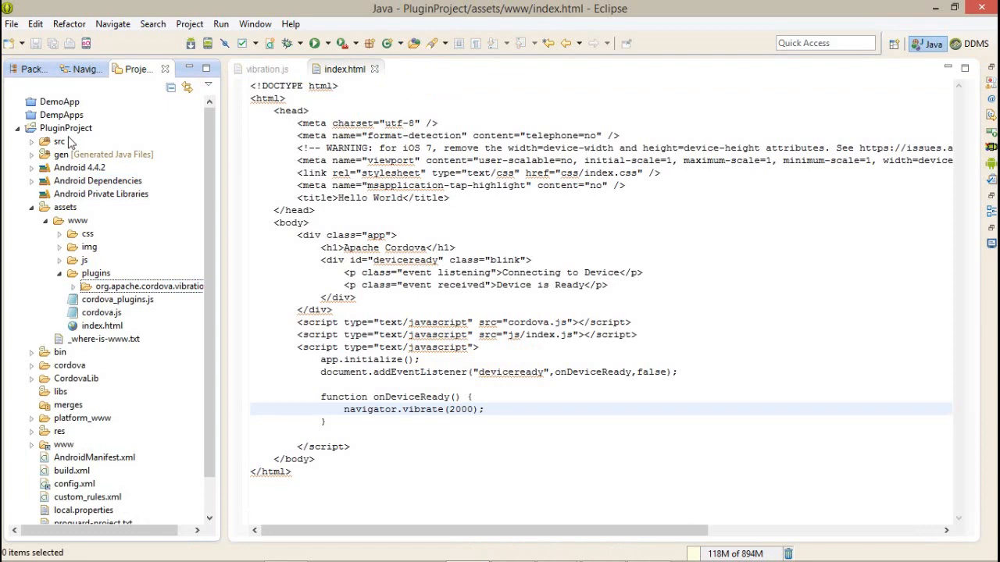
Step: Run PluginProject as an Android application on the ASUS phone, then return to index.html
{"action": "right_click", "coordinate": [65, 128]}
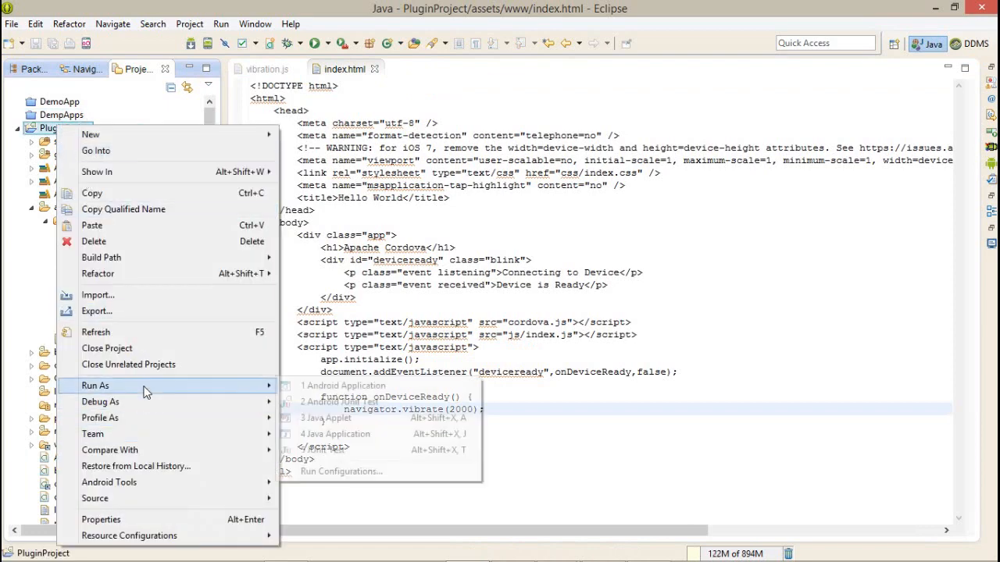
{"action": "mouse_move", "coordinate": [390, 386]}
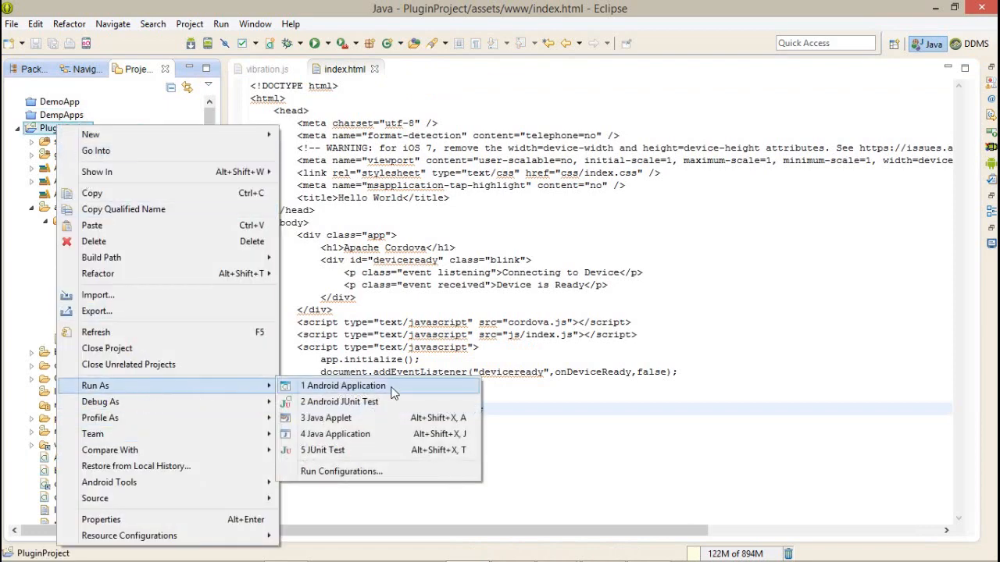
{"action": "left_click", "coordinate": [344, 385]}
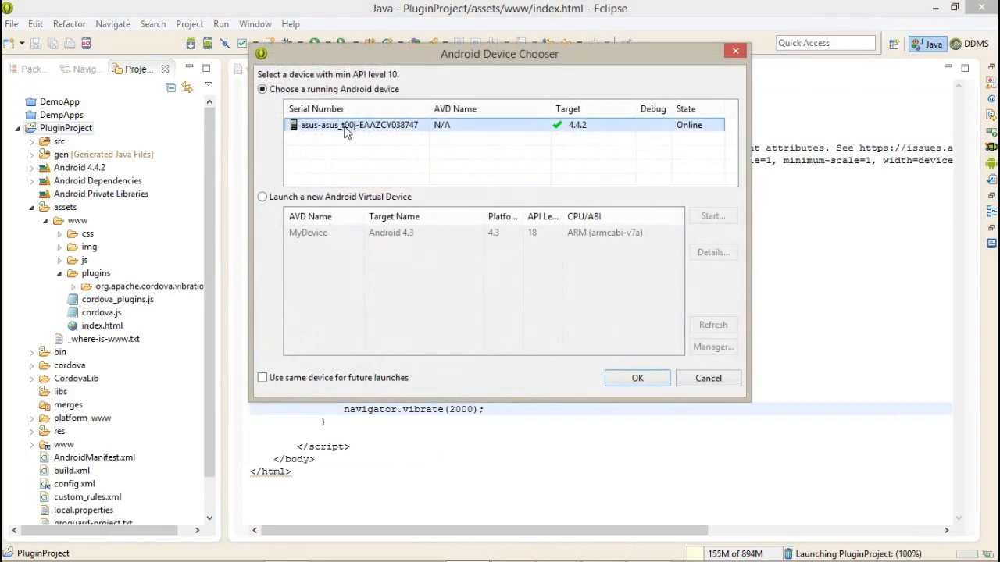
{"action": "left_click", "coordinate": [636, 378]}
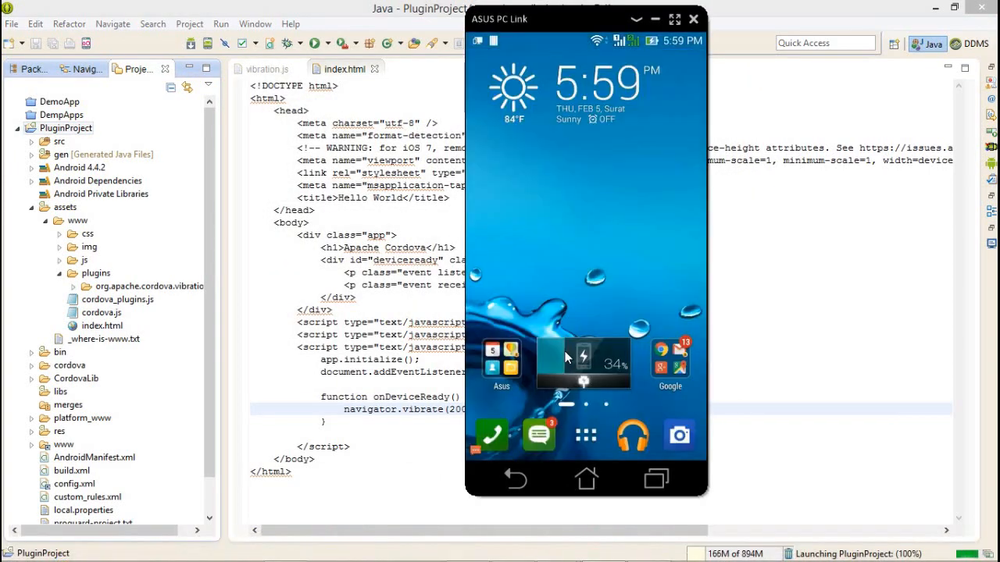
{"action": "left_click", "coordinate": [811, 69]}
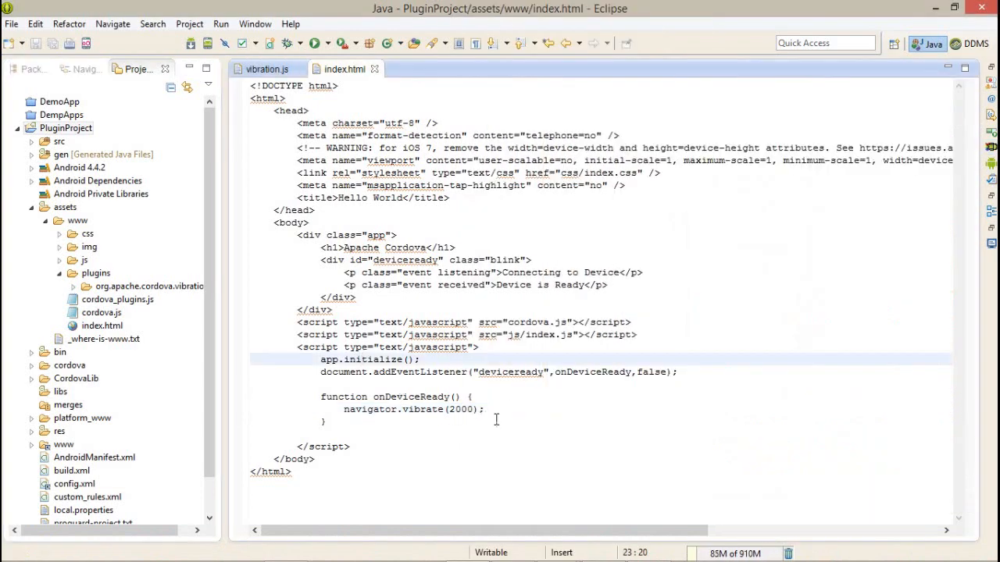
{"action": "left_click", "coordinate": [344, 409]}
{"action": "type", "text": "//"}
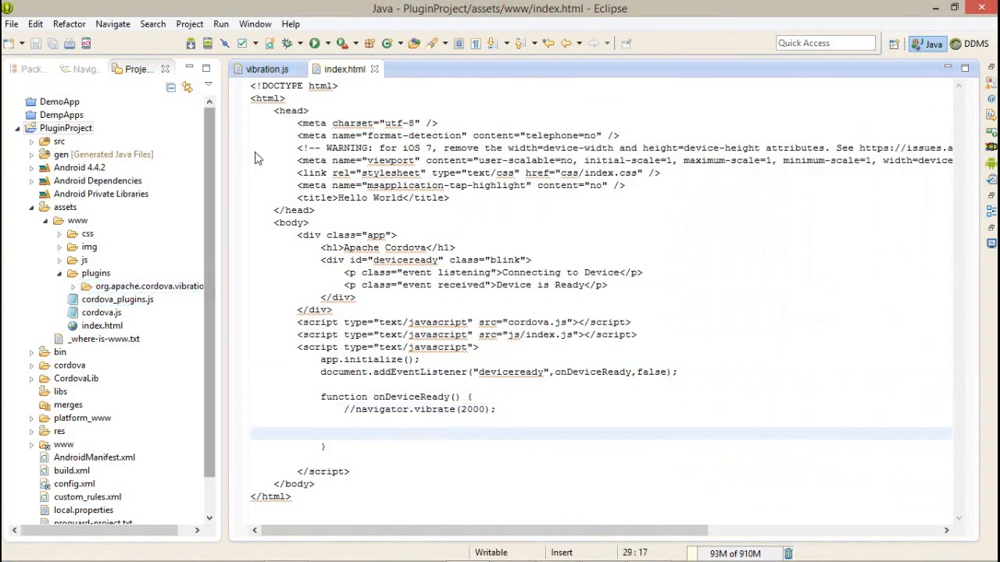
{"action": "left_click", "coordinate": [267, 69]}
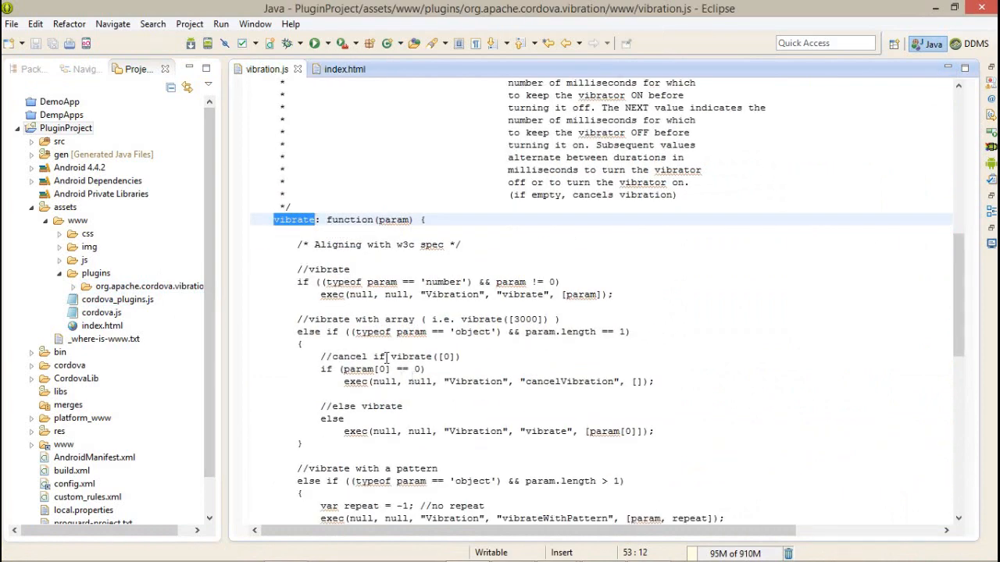
{"action": "scroll", "scroll_direction": "down", "scroll_amount": 3}
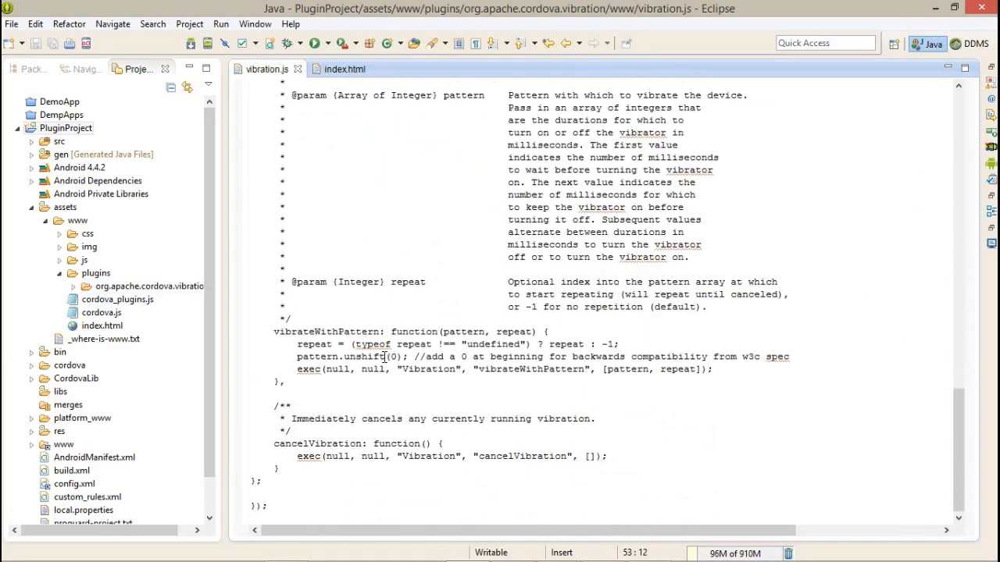
{"action": "double_click", "coordinate": [326, 331]}
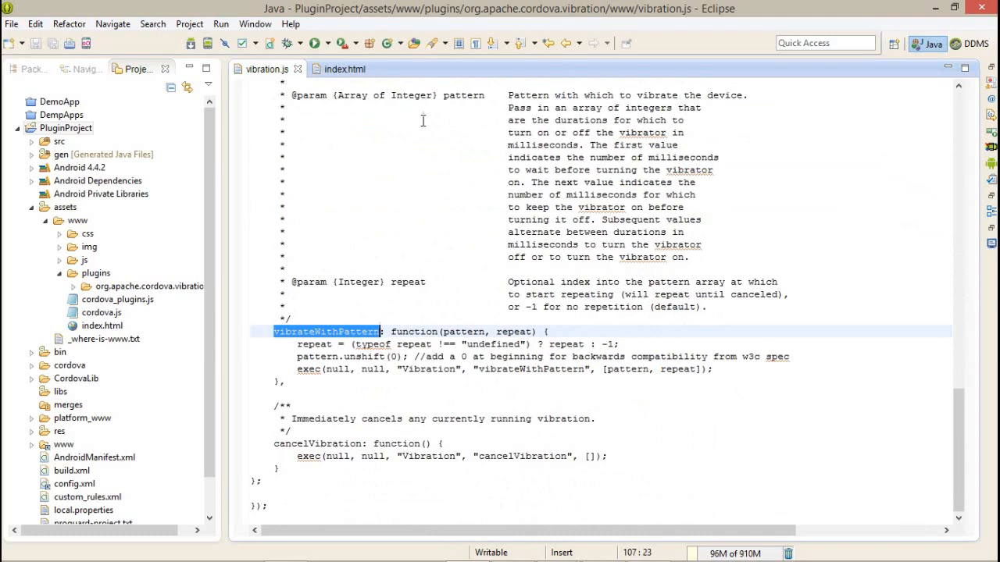
{"action": "left_click", "coordinate": [344, 69]}
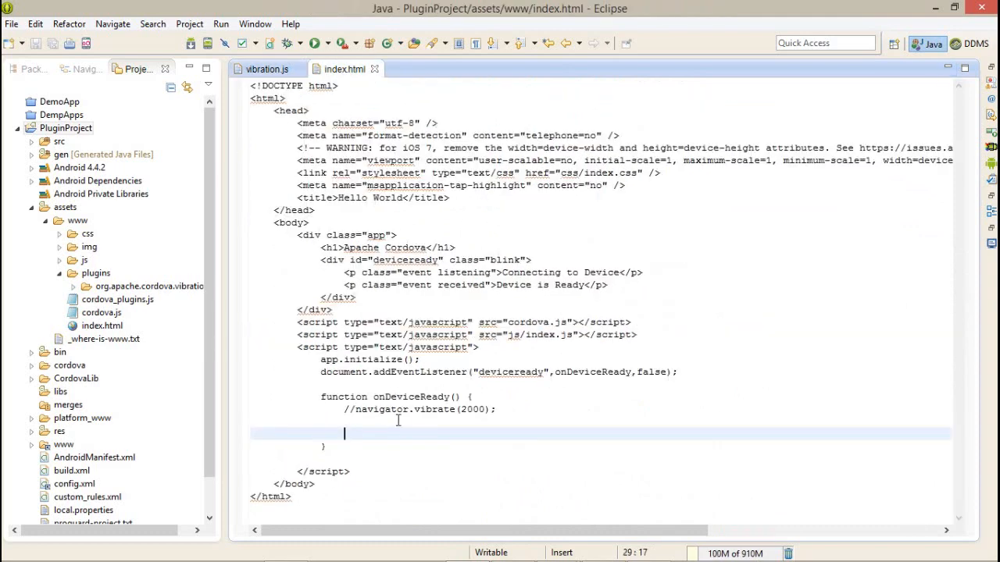
Step: Type navigator.vibrateWithPattern([200,2000,1000,2000],-1) inside onDeviceReady
{"action": "type", "text": "navigator"}
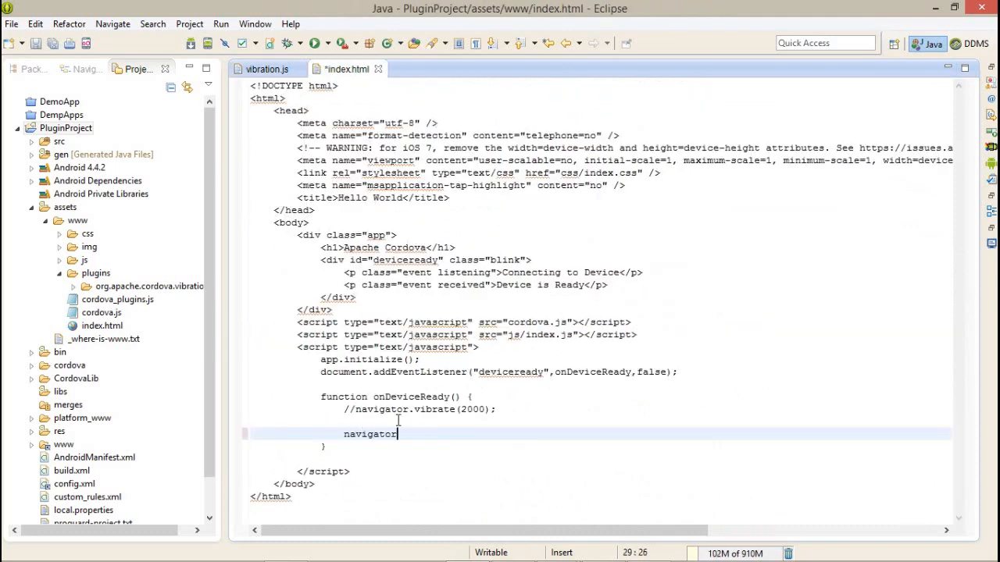
{"action": "type", "text": ".vibrateWithPattern("}
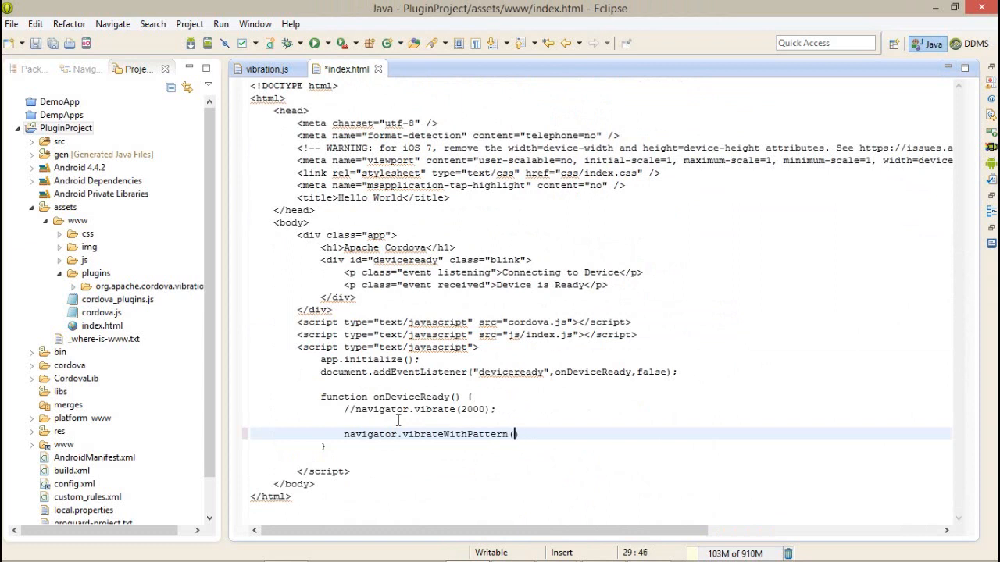
{"action": "type", "text": "[]"}
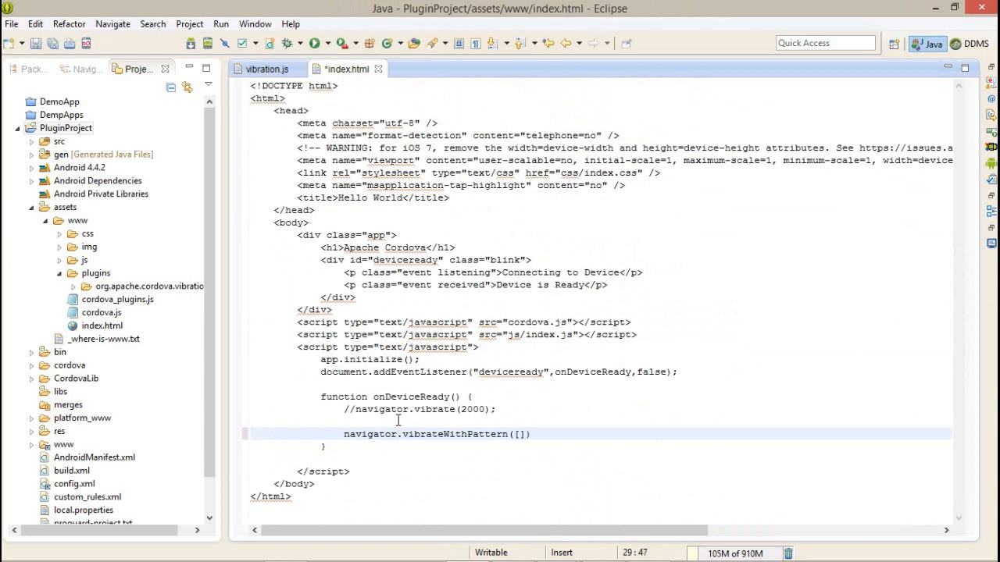
{"action": "type", "text": "200,"}
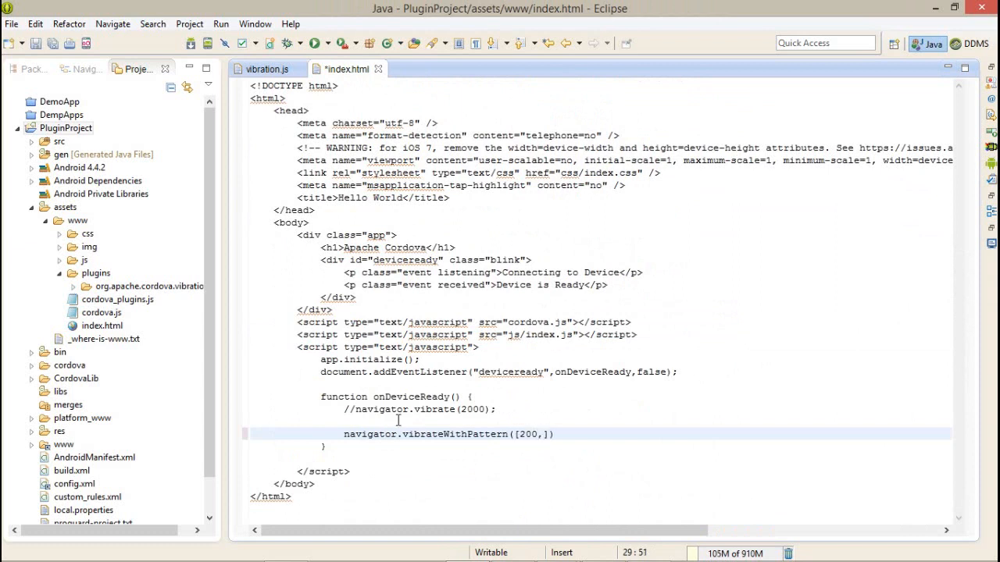
{"action": "type", "text": ",2000"}
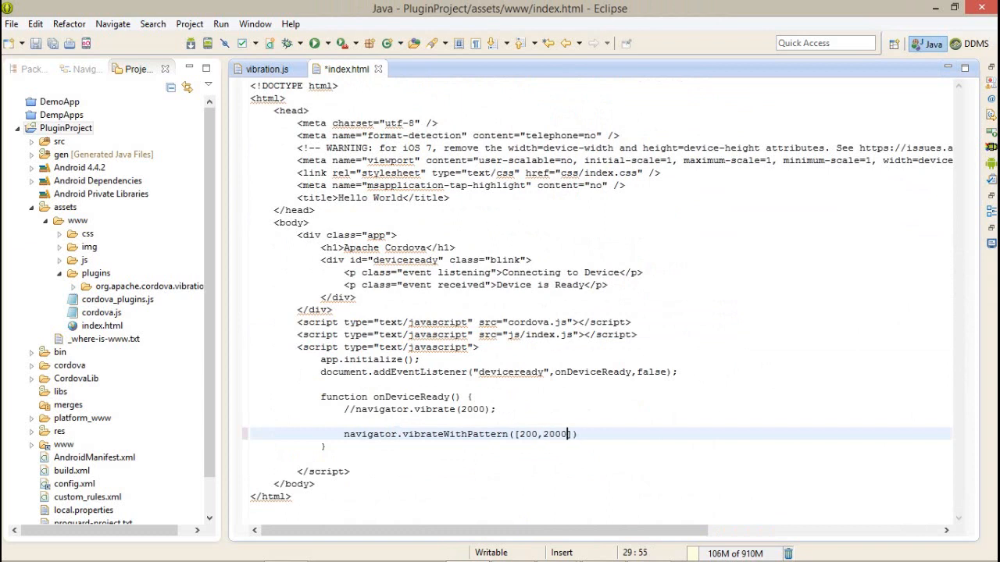
{"action": "type", "text": ","}
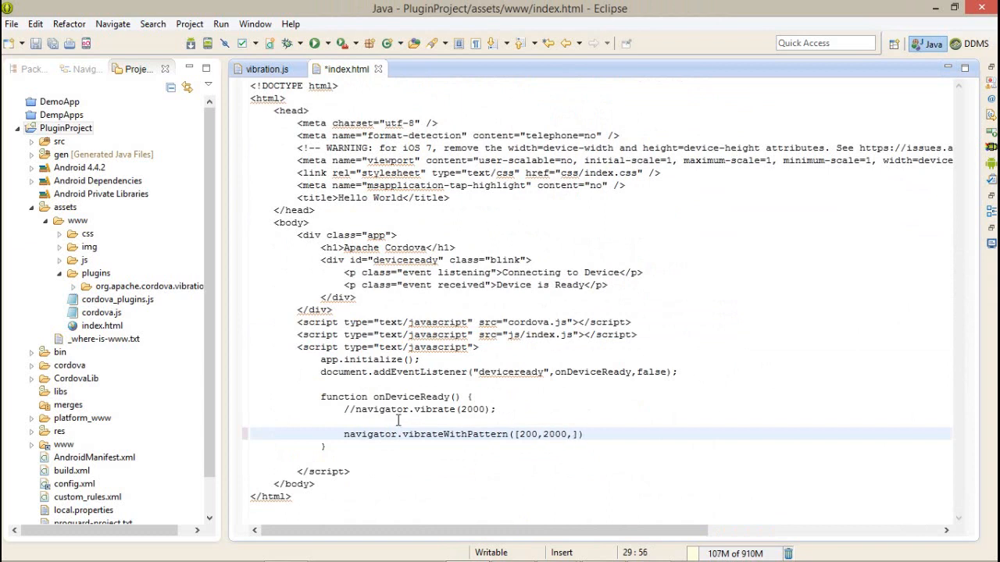
{"action": "type", "text": "1000"}
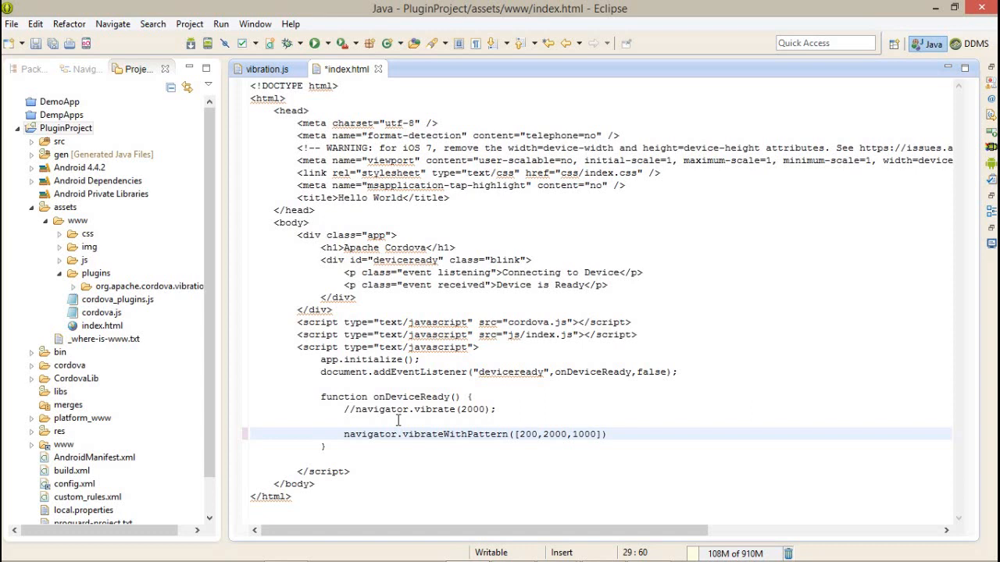
{"action": "type", "text": ",2000"}
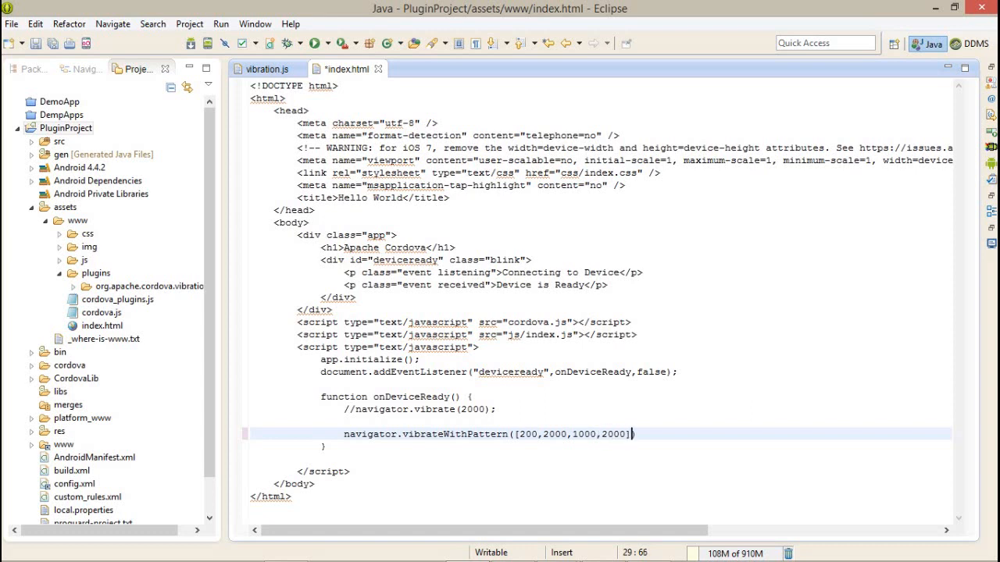
{"action": "type", "text": ",-1"}
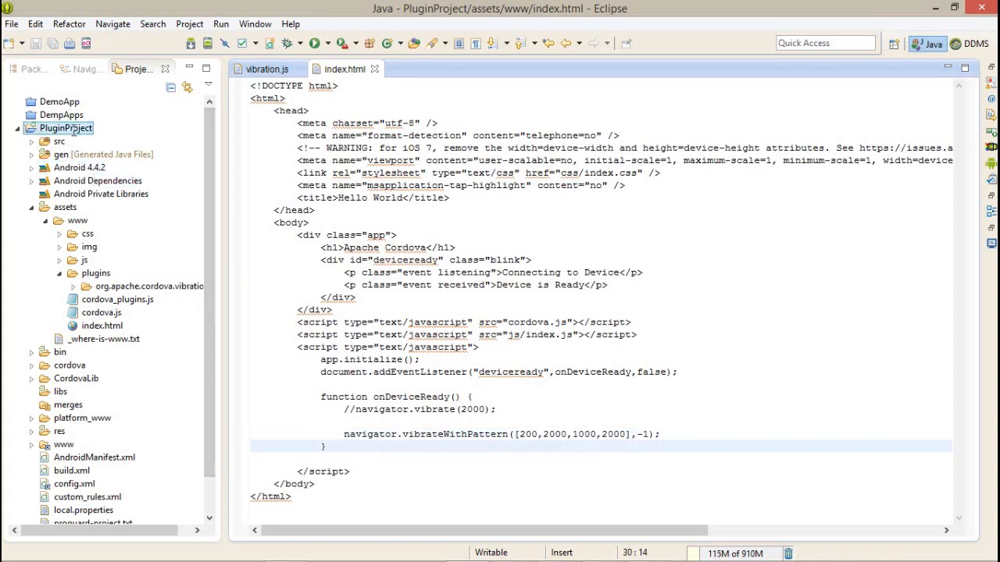
Step: Run PluginProject as an Android Application on the connected ASUS device
{"action": "right_click", "coordinate": [66, 127]}
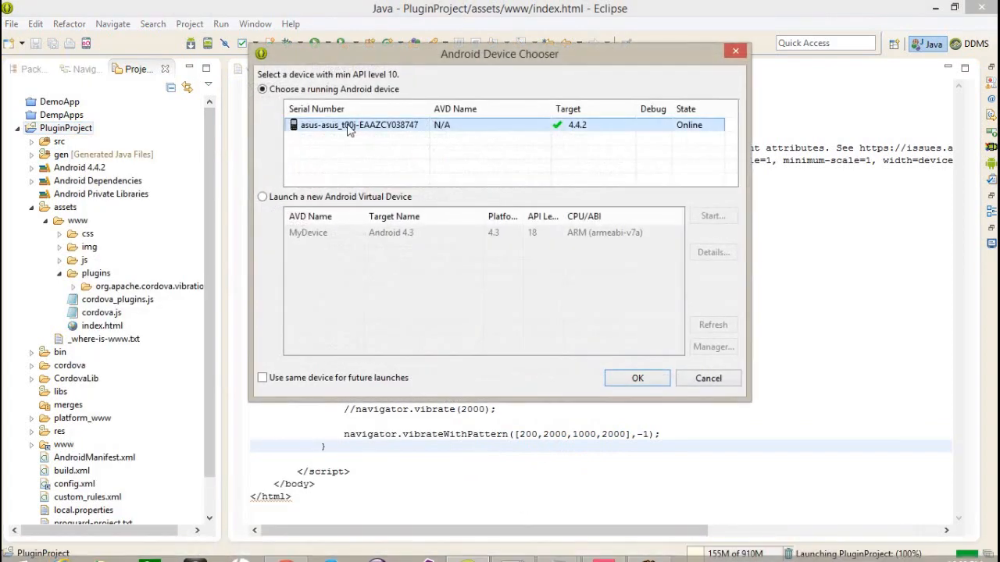
{"action": "left_click", "coordinate": [637, 378]}
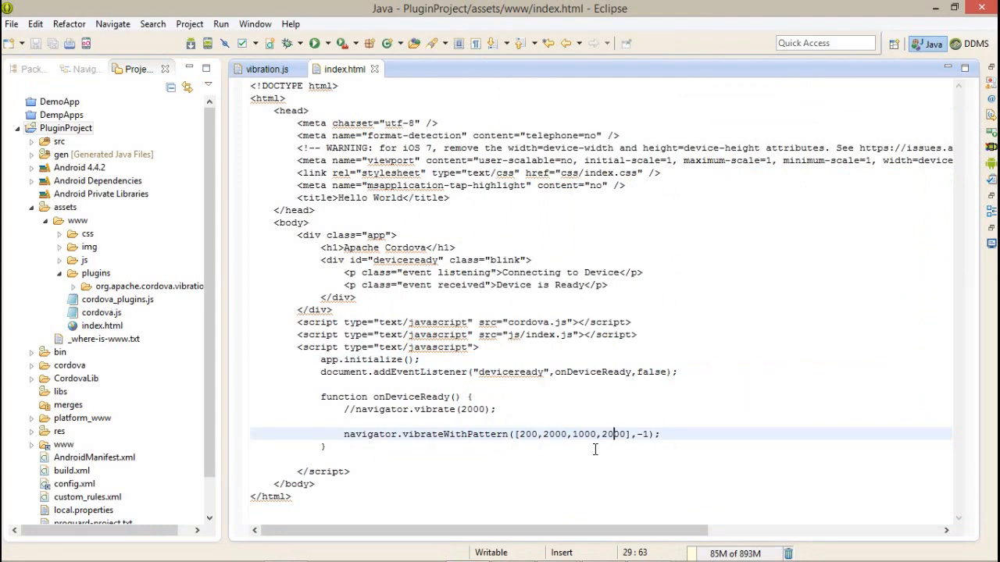
{"action": "mouse_move", "coordinate": [284, 123]}
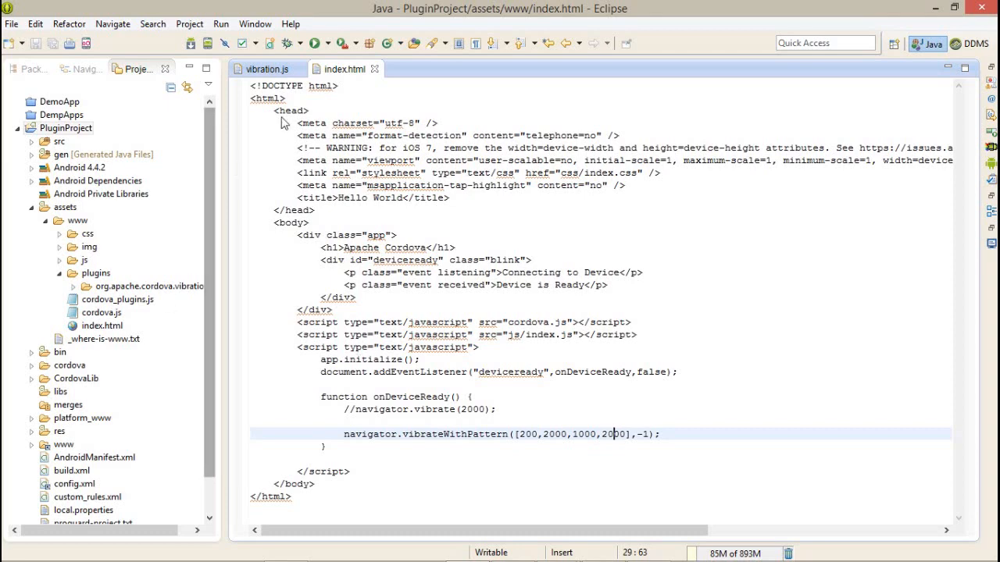
Step: Add navigator.cancelVibration(); from vibration.js to index.html, save, and select the repeat argument
{"action": "left_click", "coordinate": [265, 69]}
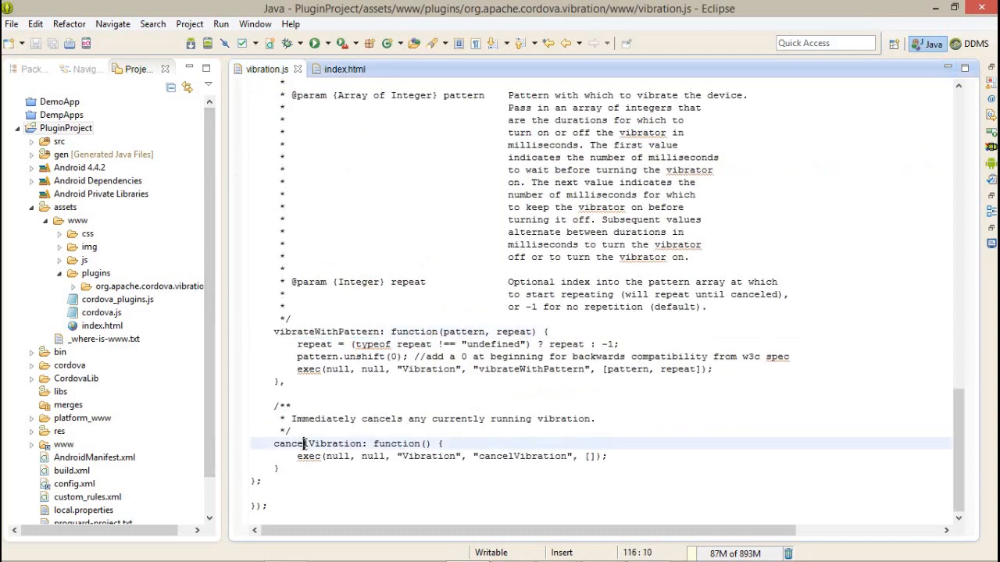
{"action": "double_click", "coordinate": [317, 444]}
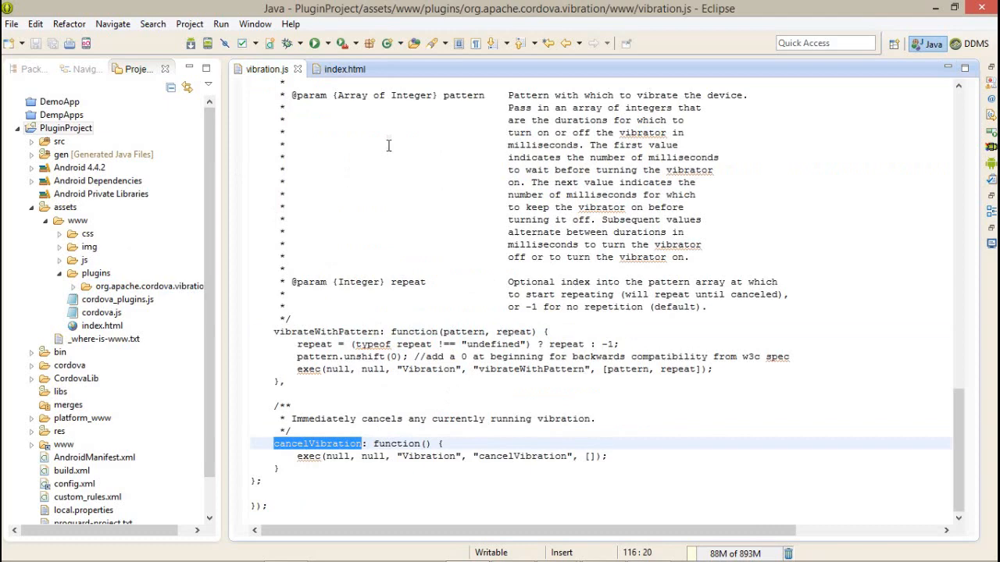
{"action": "left_click", "coordinate": [344, 69]}
{"action": "type", "text": "navigator"}
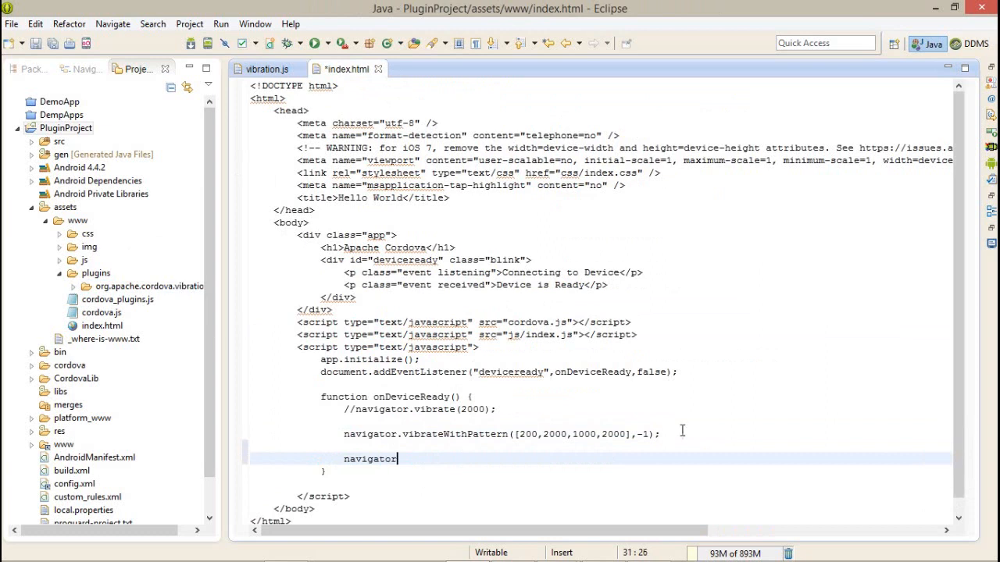
{"action": "type", "text": ".cancelVibration();"}
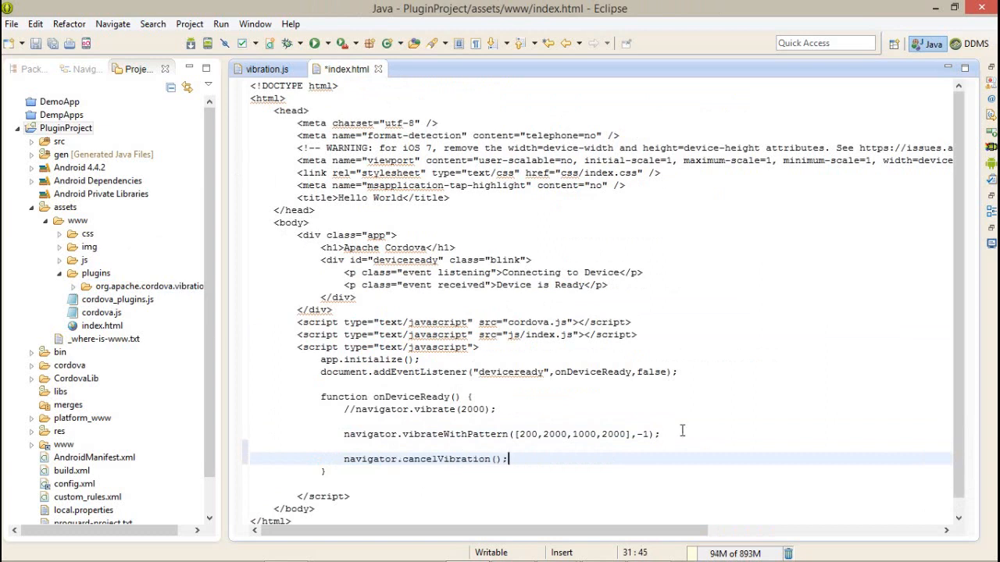
{"action": "key", "text": "ctrl+s"}
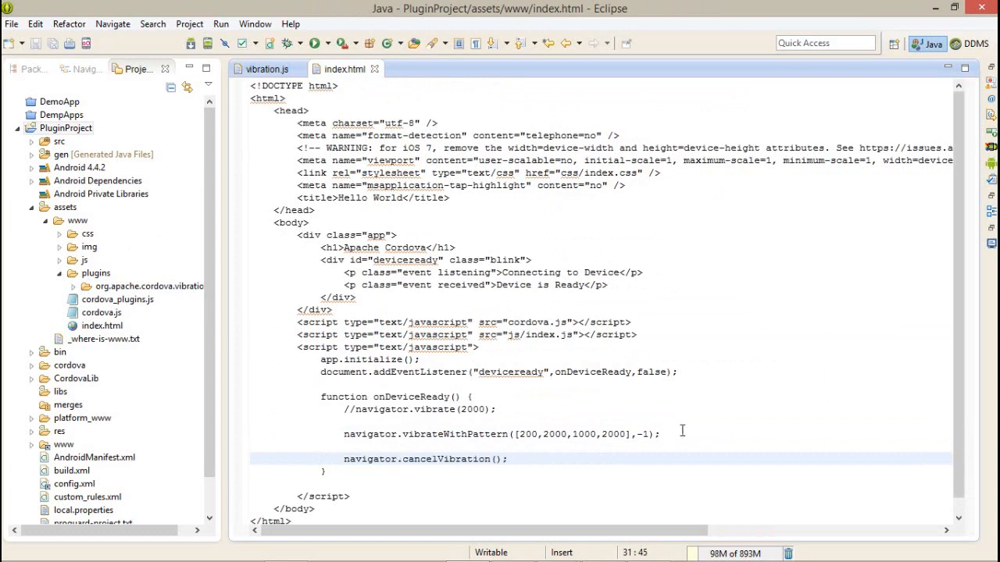
{"action": "left_click", "coordinate": [509, 459]}
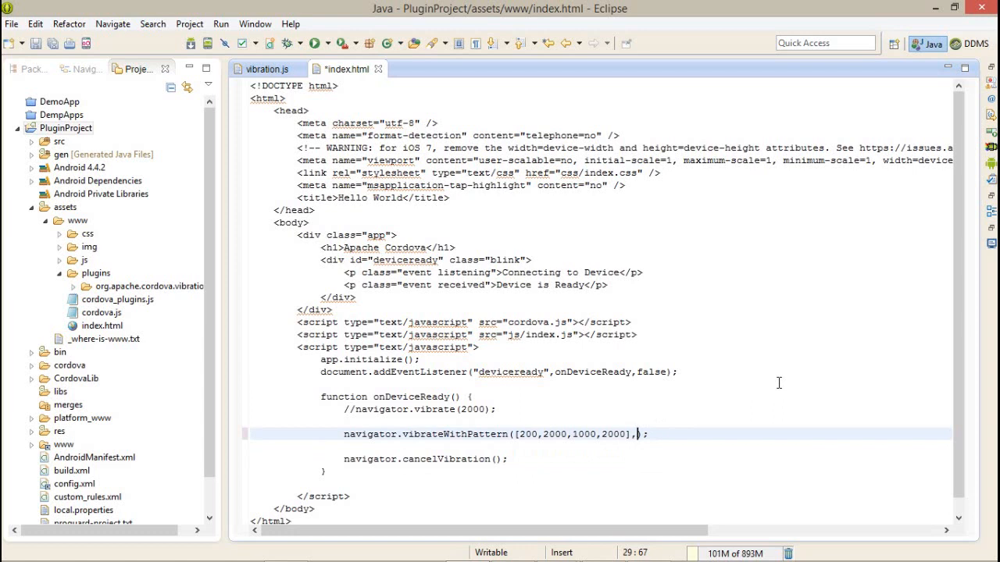
Step: Re-enter -1 after the pattern array in vibrateWithPattern and save index.html
{"action": "type", "text": "0"}
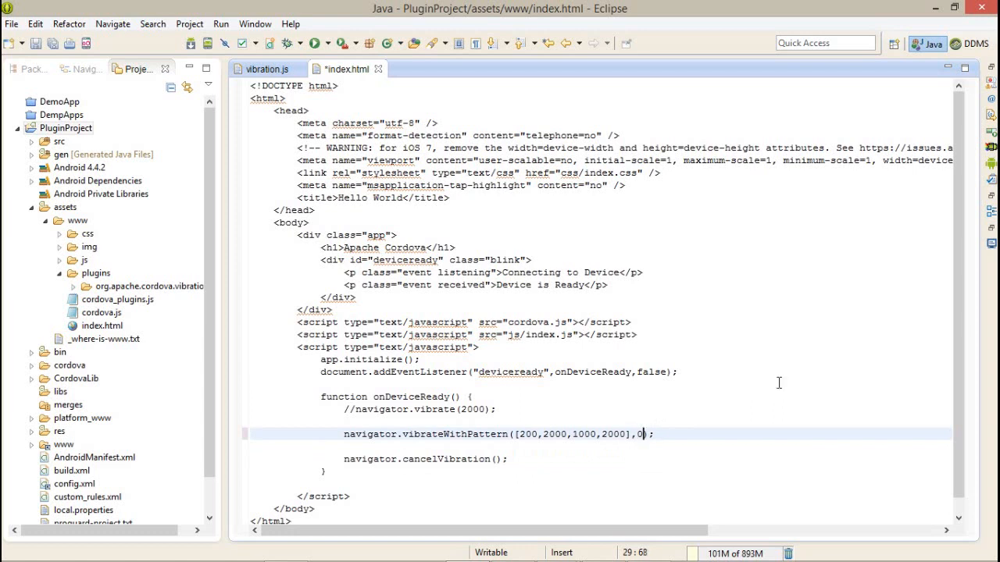
{"action": "type", "text": "-1\\\\"}
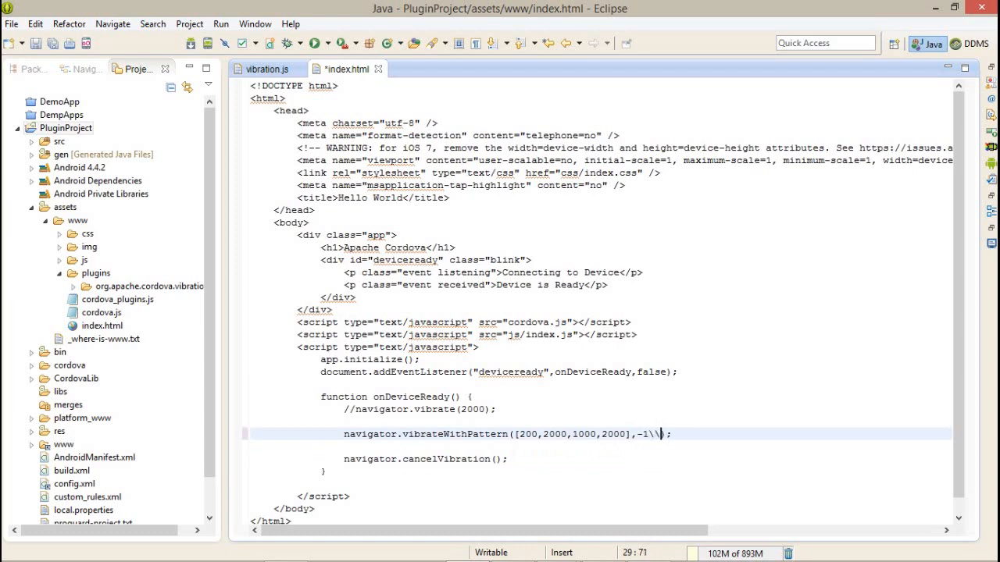
{"action": "key", "text": "BackSpace"}
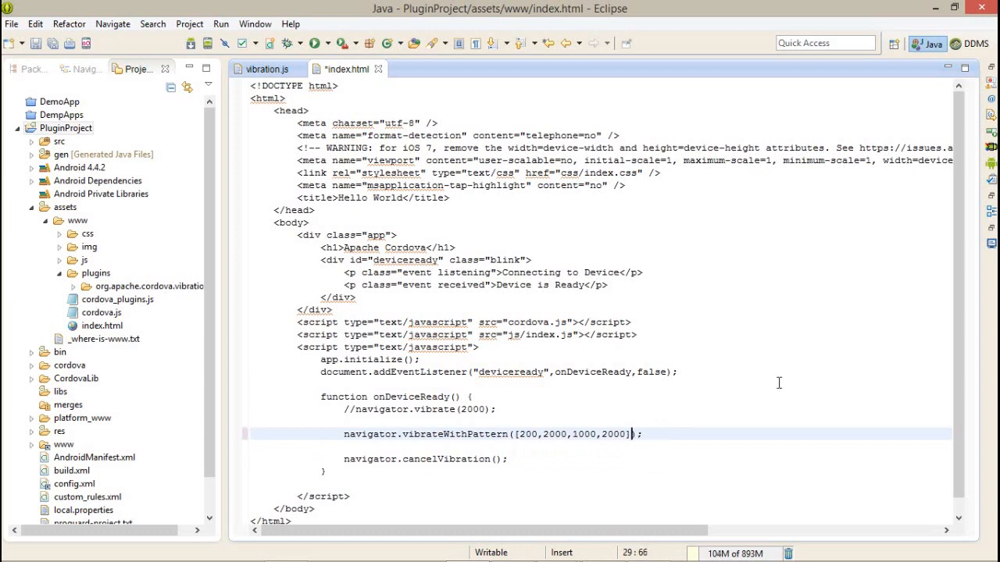
{"action": "type", "text": ",-i"}
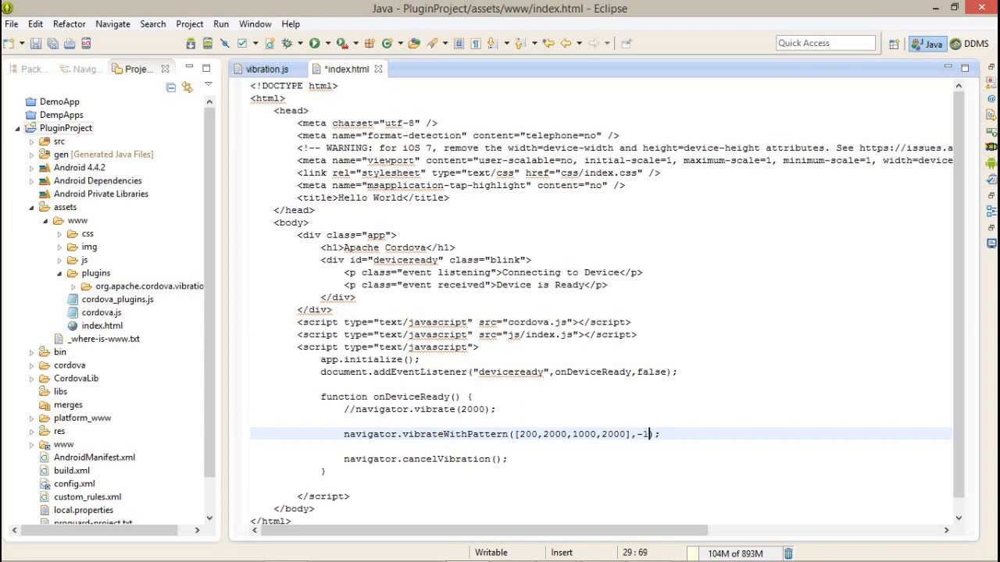
{"action": "key", "text": "ctrl+s"}
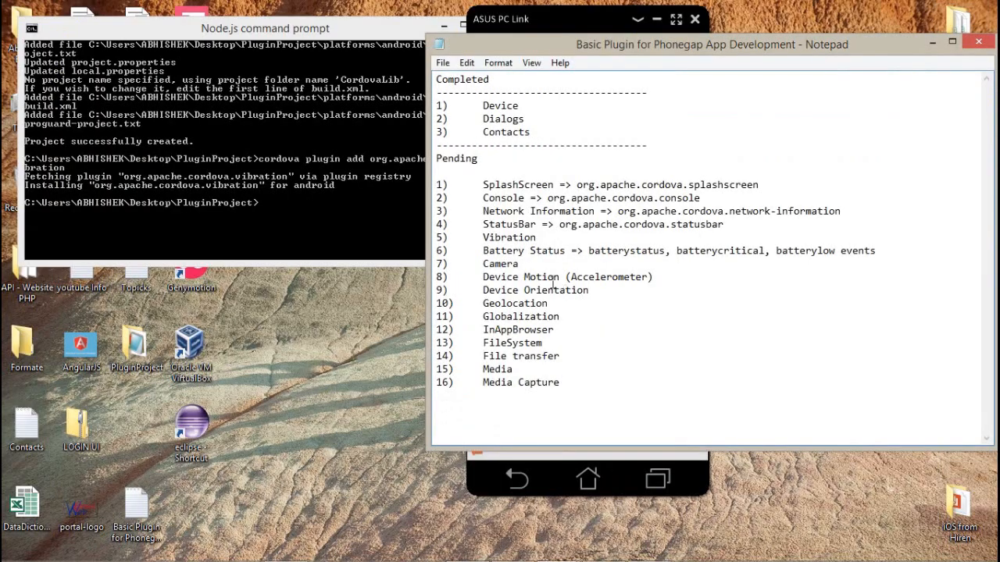
Step: Select the Battery Status entry in Notepad's Pending plugin list
{"action": "double_click", "coordinate": [523, 251]}
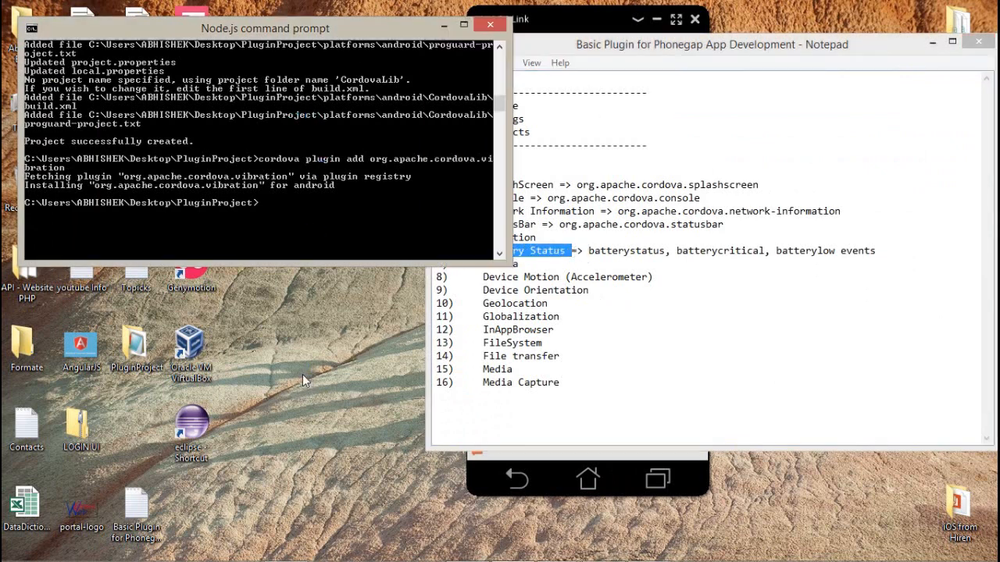
{"action": "mouse_move", "coordinate": [328, 338]}
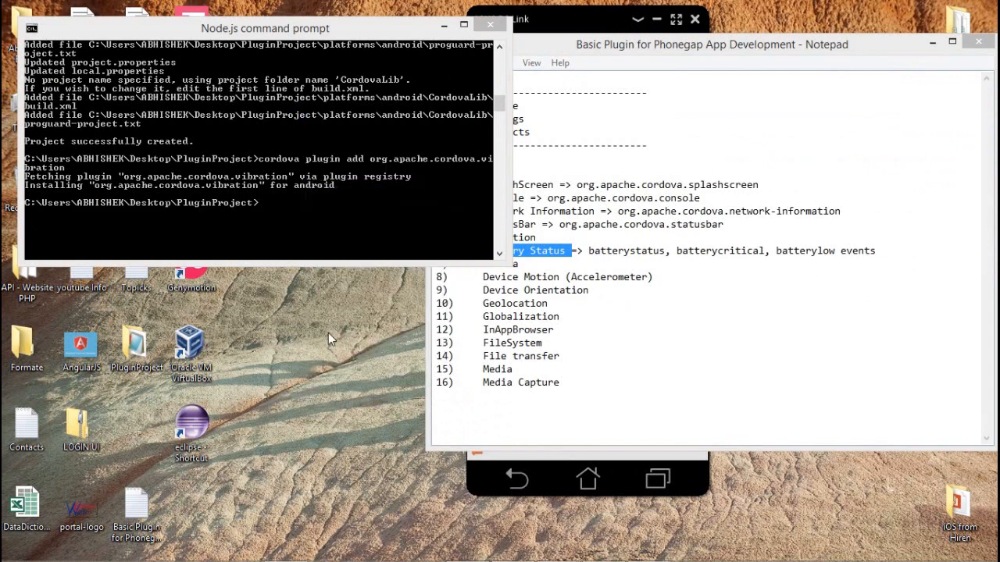
{"action": "mouse_move", "coordinate": [649, 153]}
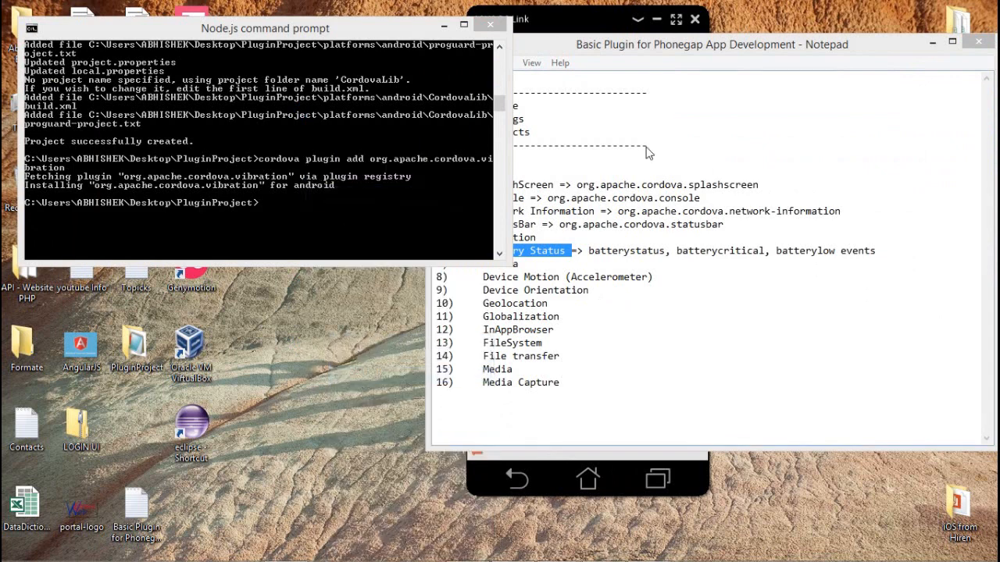